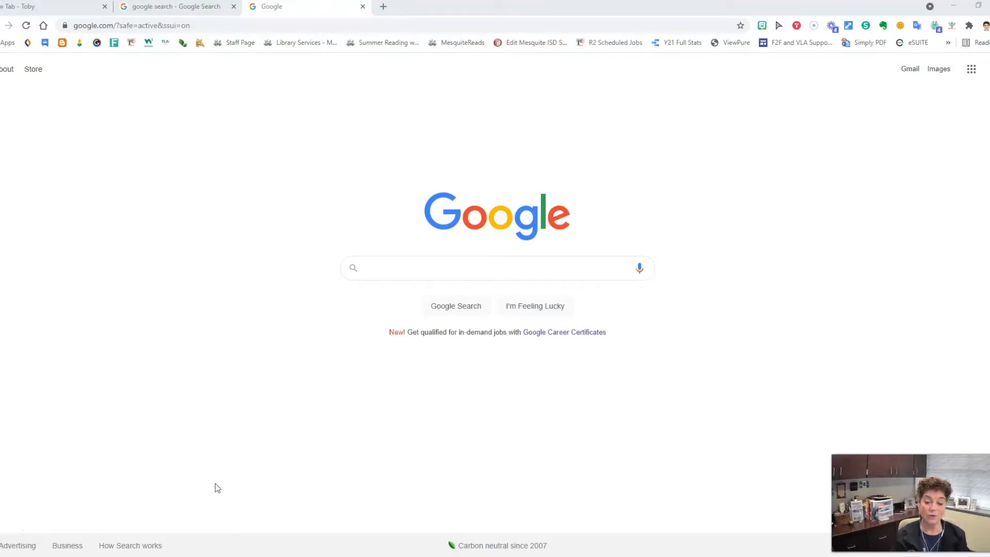
mouse_move(157, 519)
text(drive.google.com)
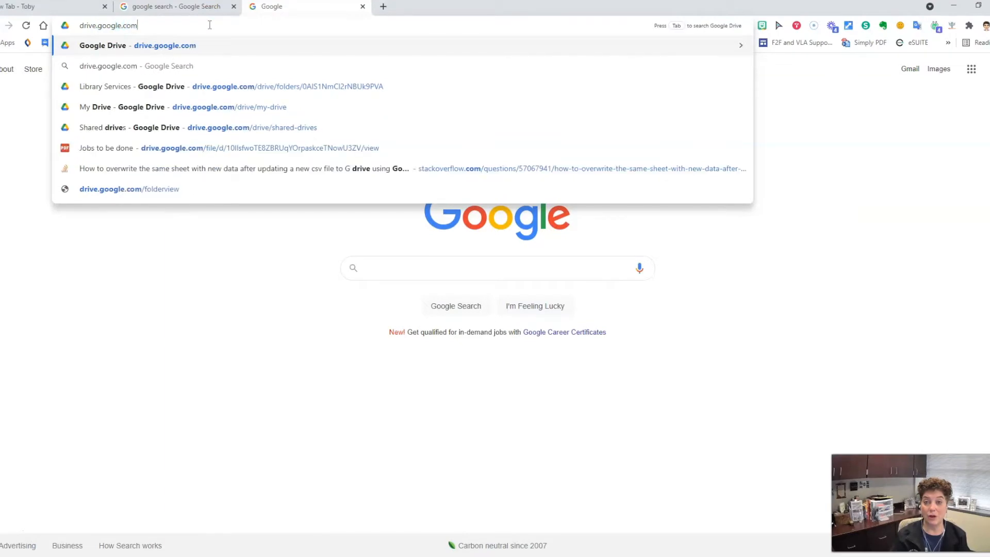
mouse_move(971, 69)
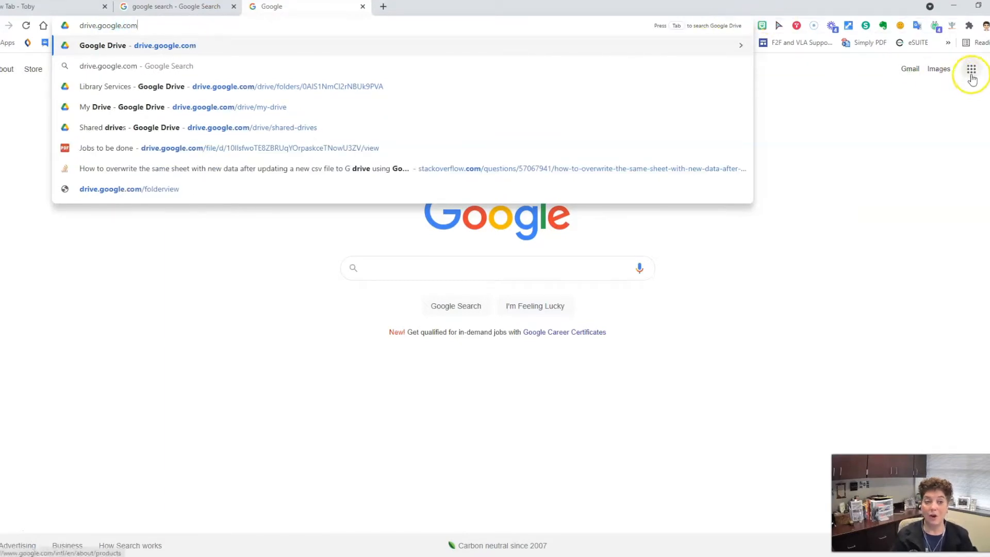
Step: Go to Google Drive at drive.google.com from the address-bar suggestion
click(971, 69)
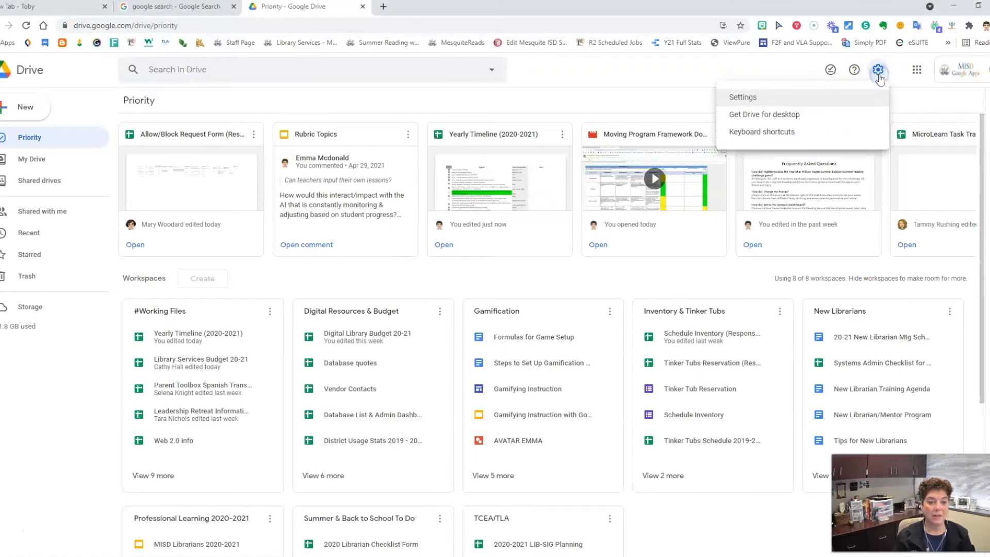
Step: Bring up Drive's Settings dialog on the General tab with the Offline option
click(742, 97)
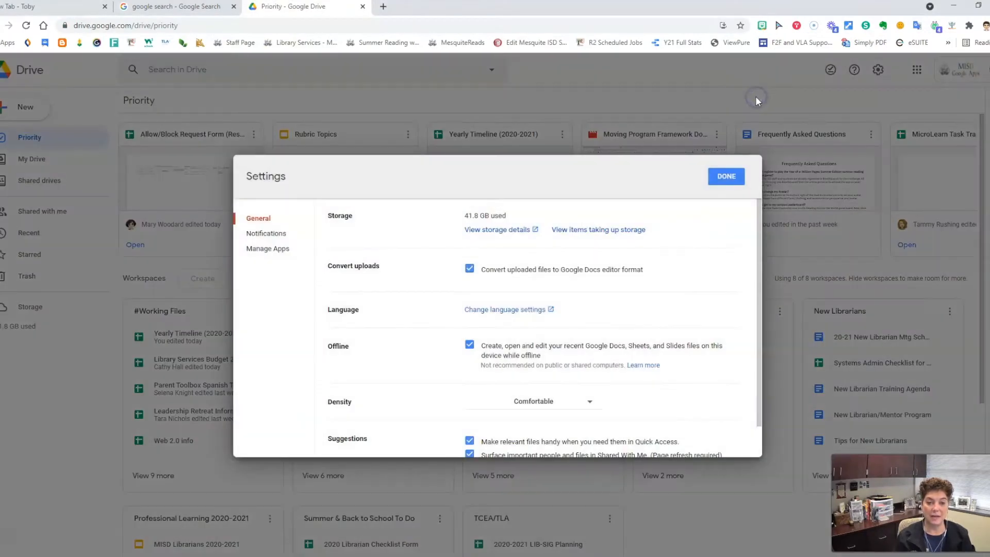
mouse_move(341, 288)
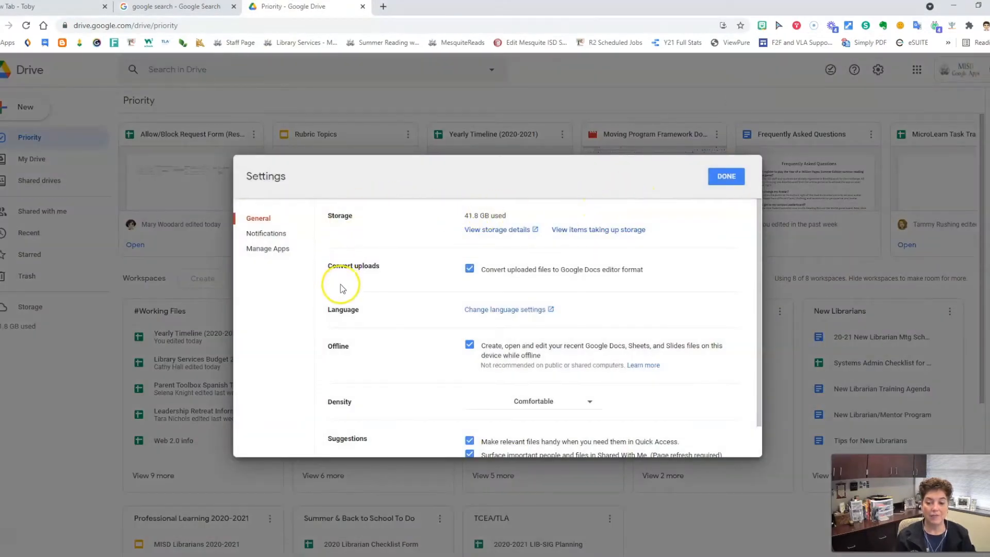
mouse_move(316, 334)
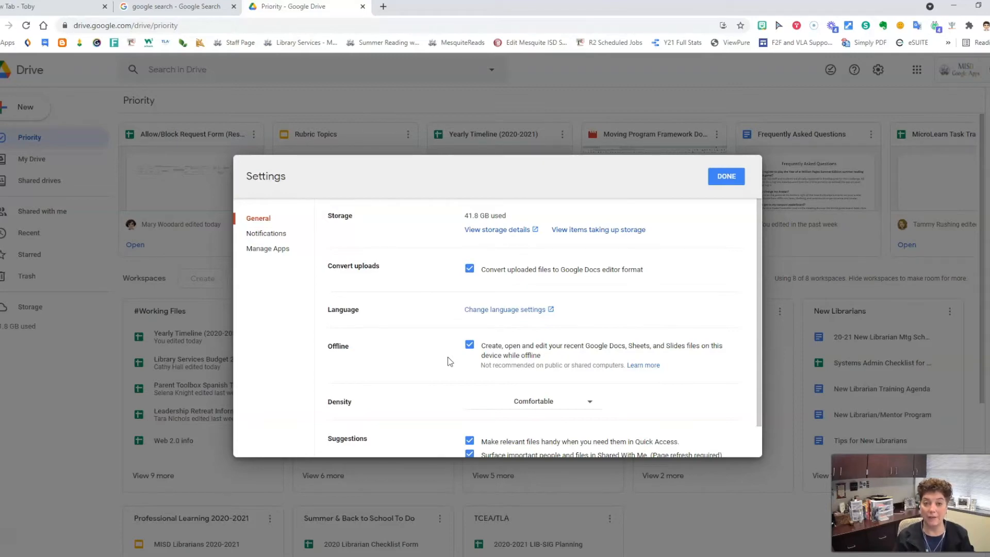
Step: Close Settings with Done and toggle offline preview from the top-bar check icon
click(725, 177)
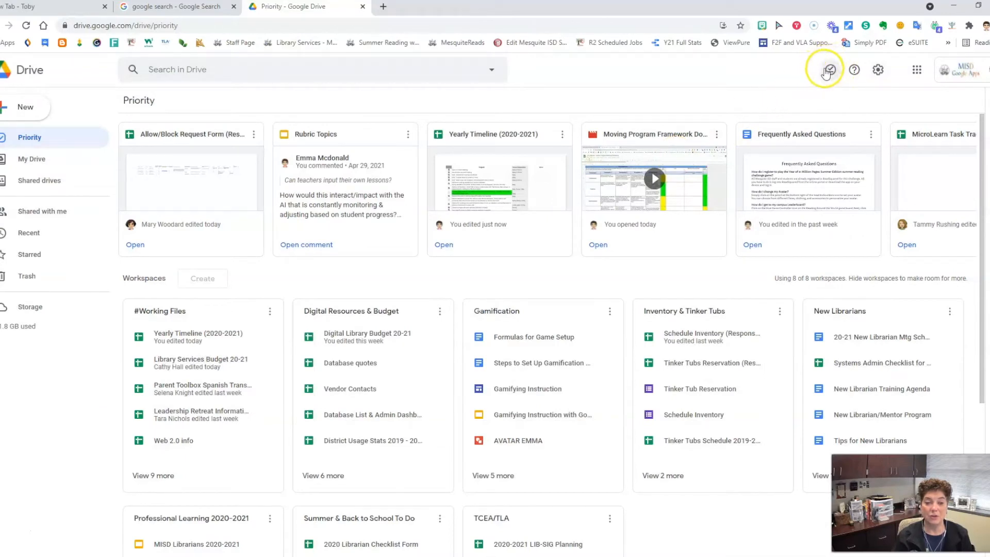
mouse_move(824, 69)
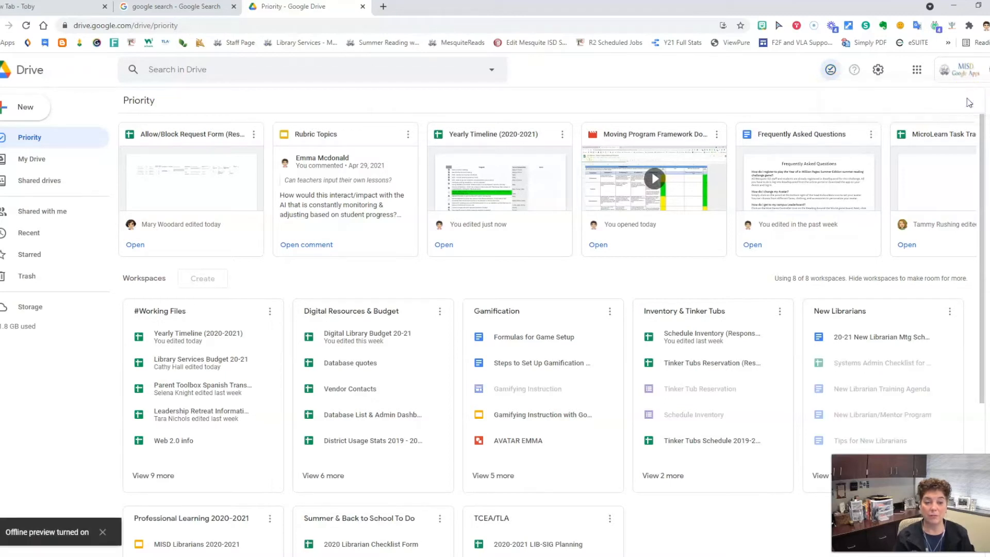
mouse_move(458, 241)
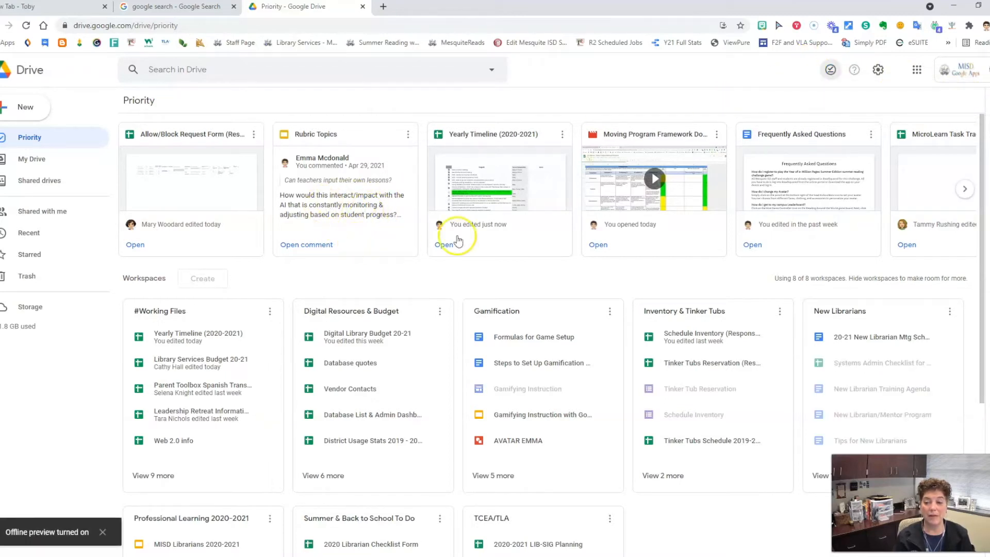
mouse_move(246, 259)
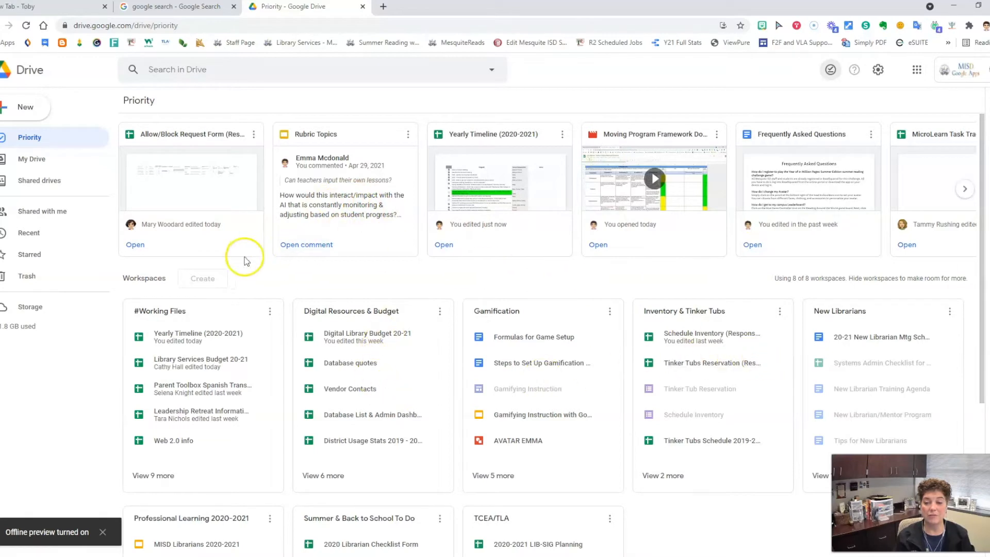
mouse_move(794, 103)
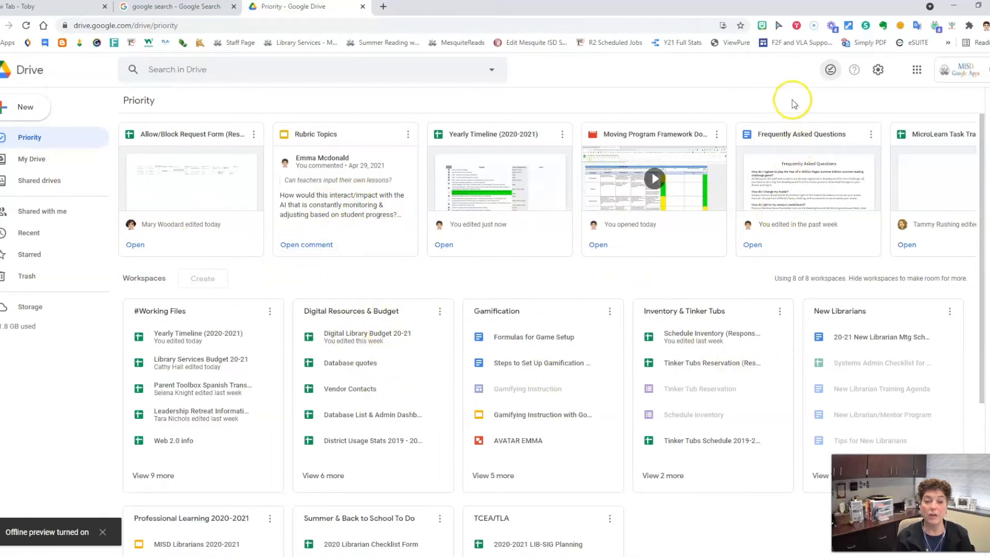
click(830, 69)
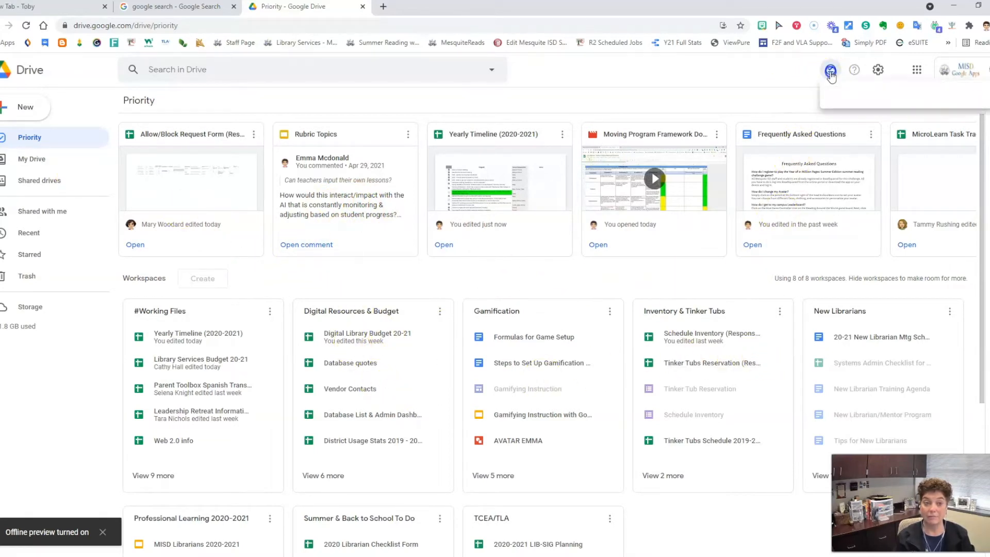
Step: Show My Drive's files and bring up the gear menu with Get Drive for desktop
click(31, 159)
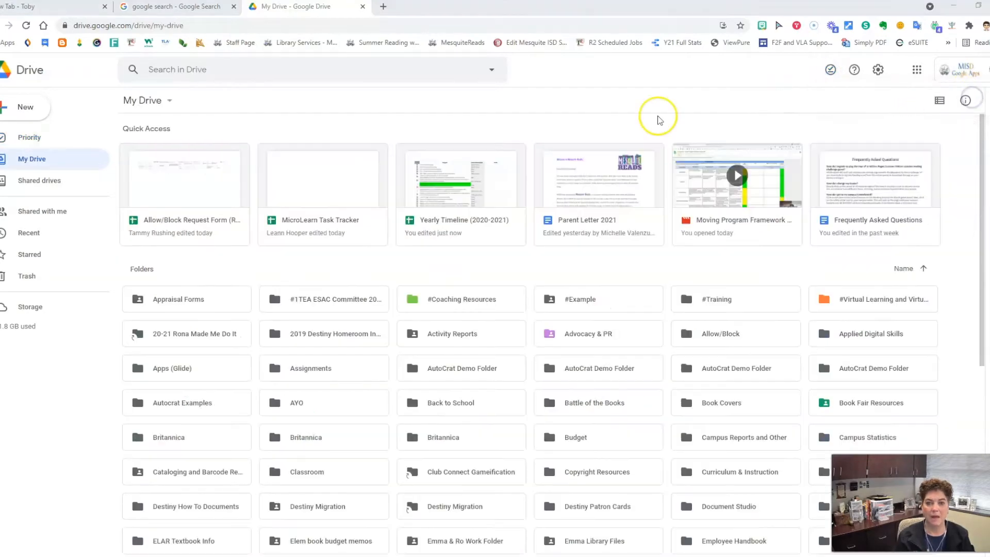
mouse_move(879, 69)
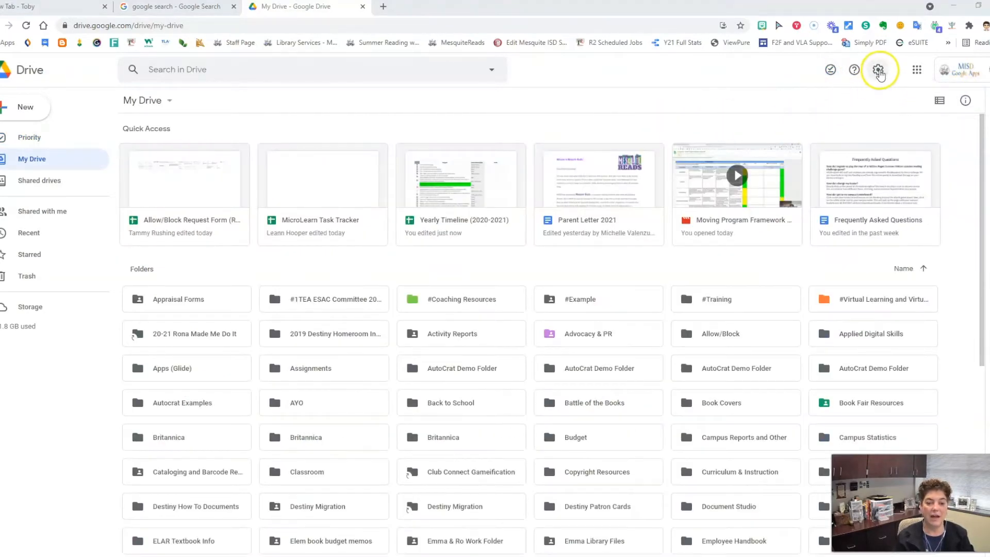
mouse_move(878, 69)
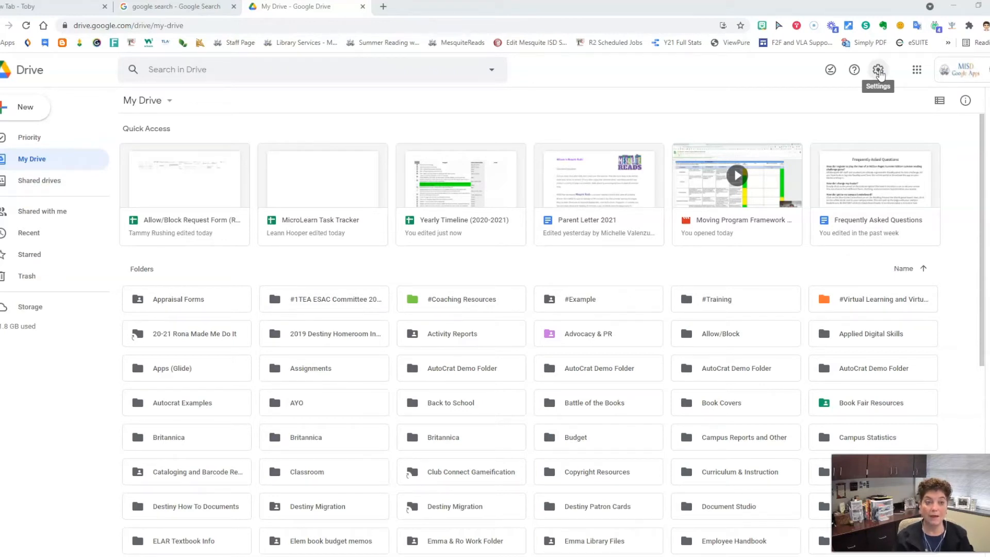
click(878, 69)
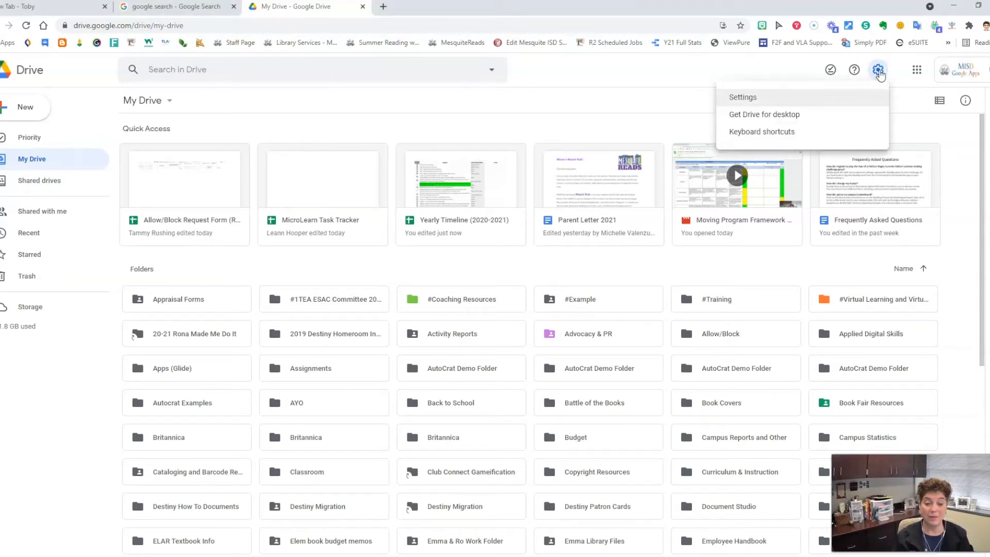
mouse_move(745, 119)
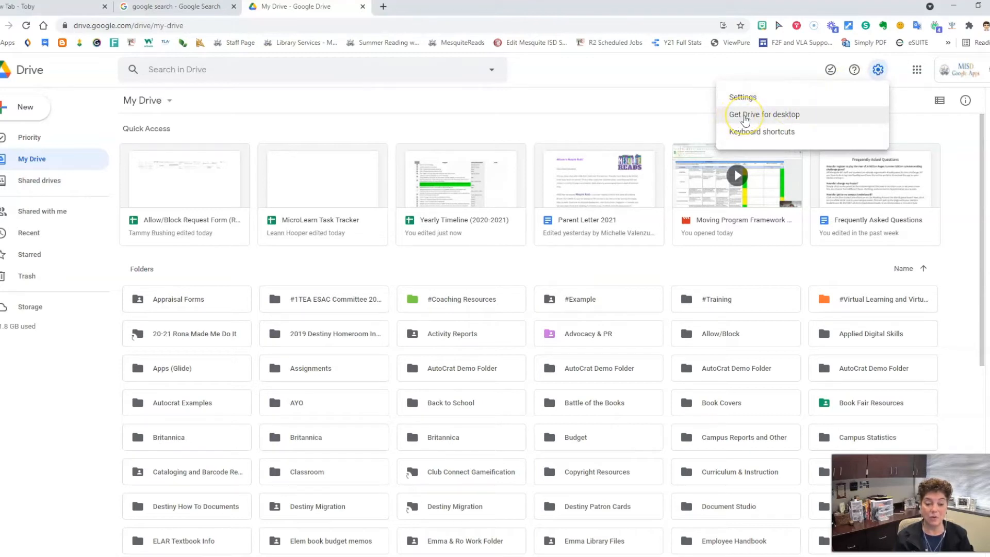
Step: Expand 'Download & install Google Drive for desktop' and download GoogleDriveFSSetup.exe for Windows
click(764, 114)
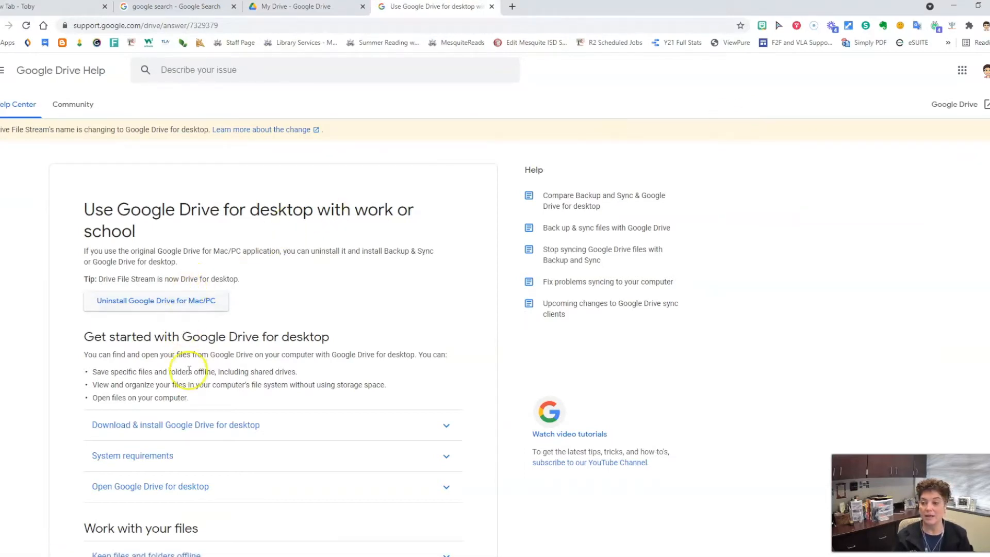
scroll(down, 3)
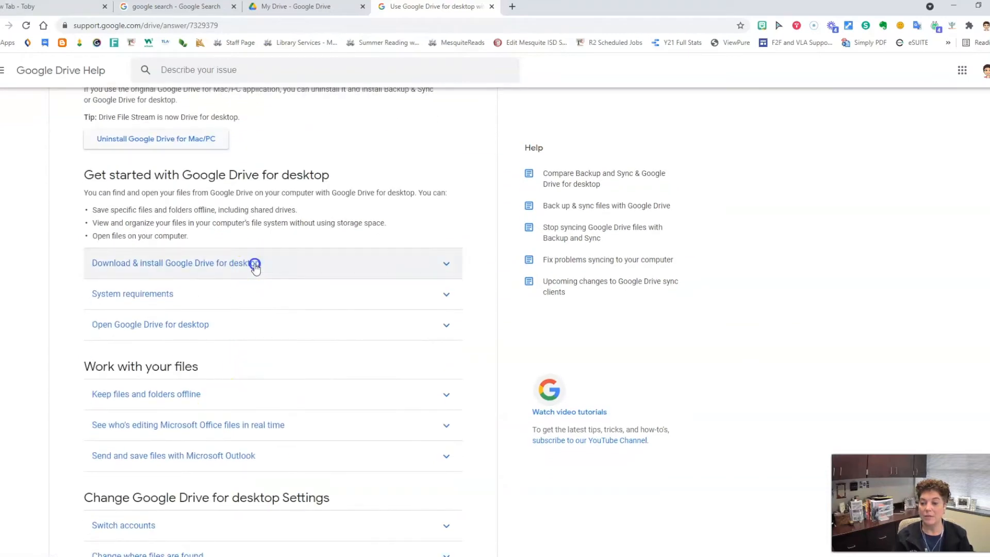
click(175, 263)
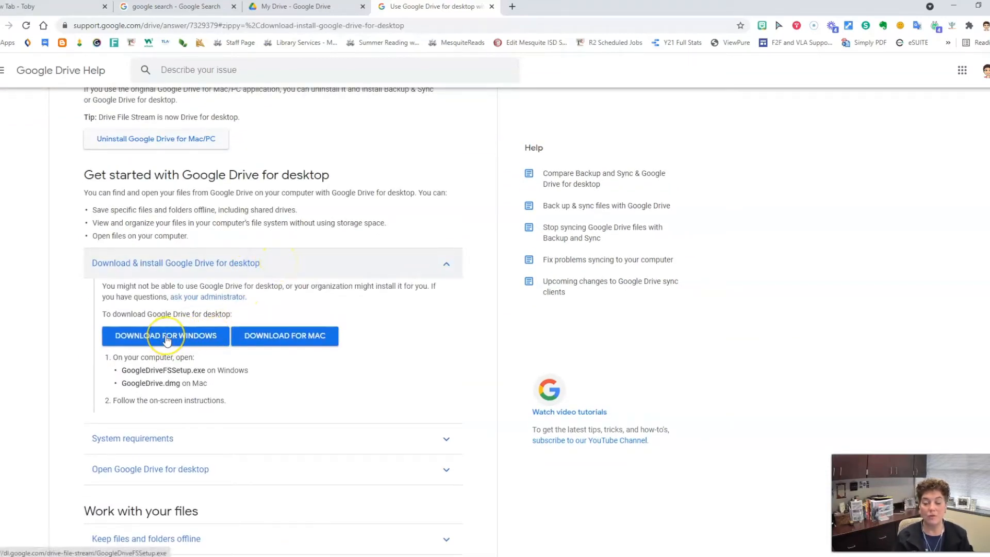
mouse_move(285, 335)
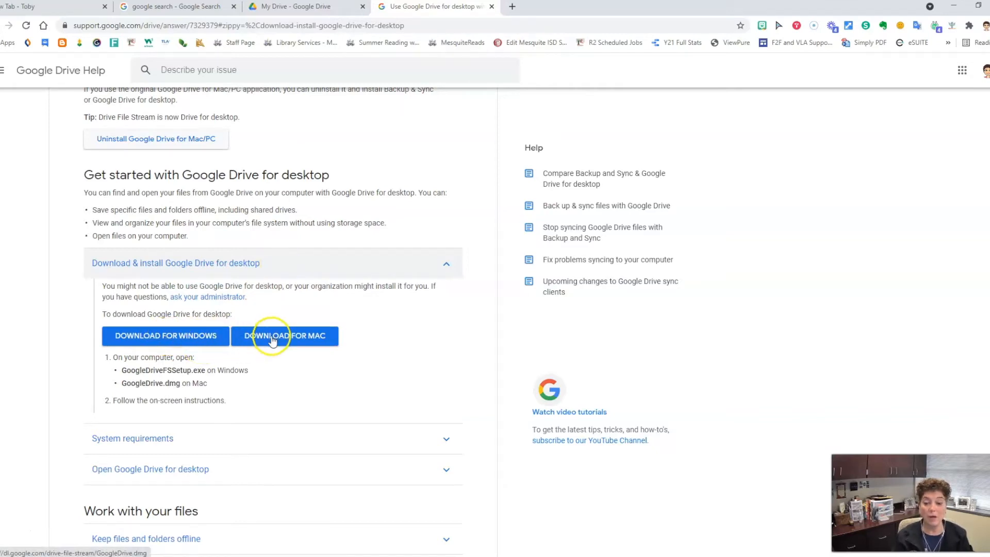
mouse_move(15, 527)
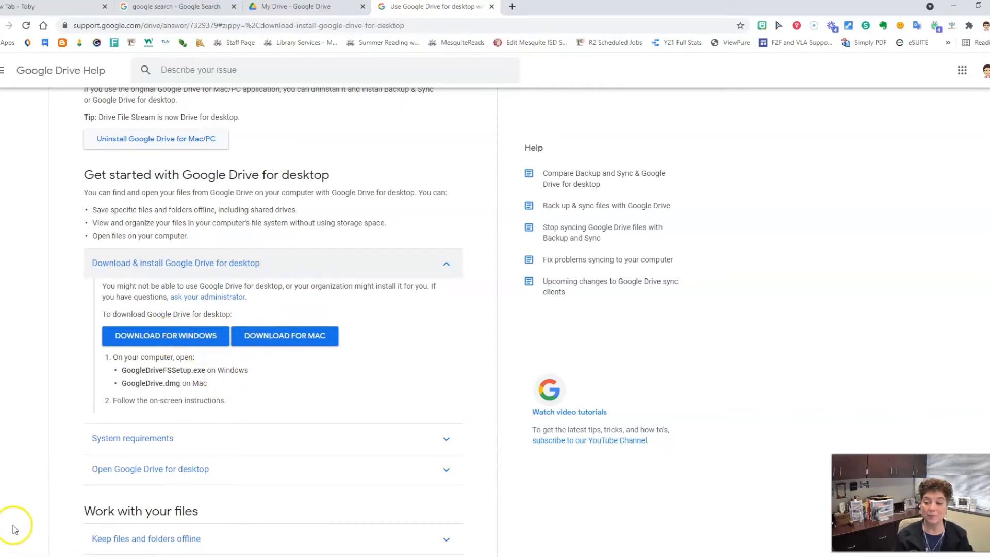
click(165, 335)
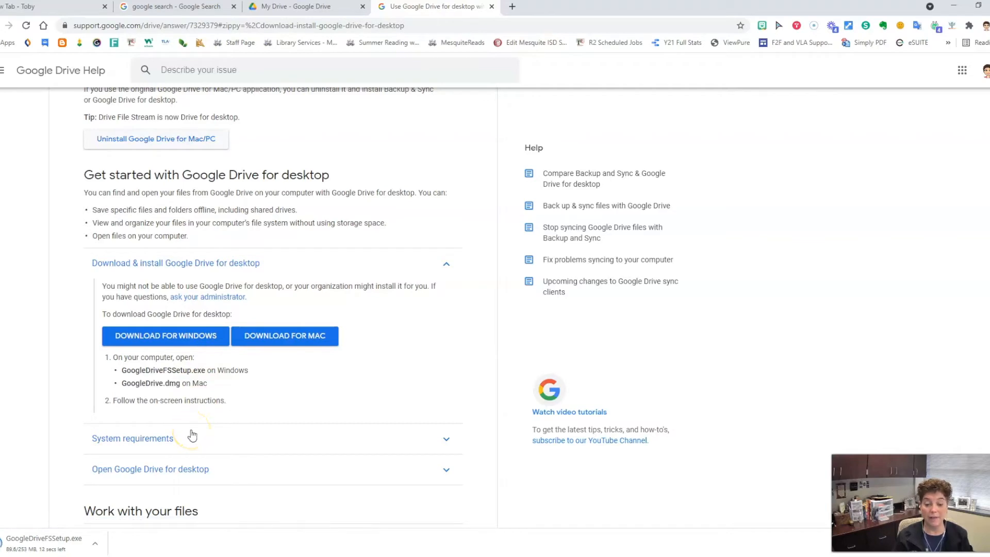
mouse_move(194, 431)
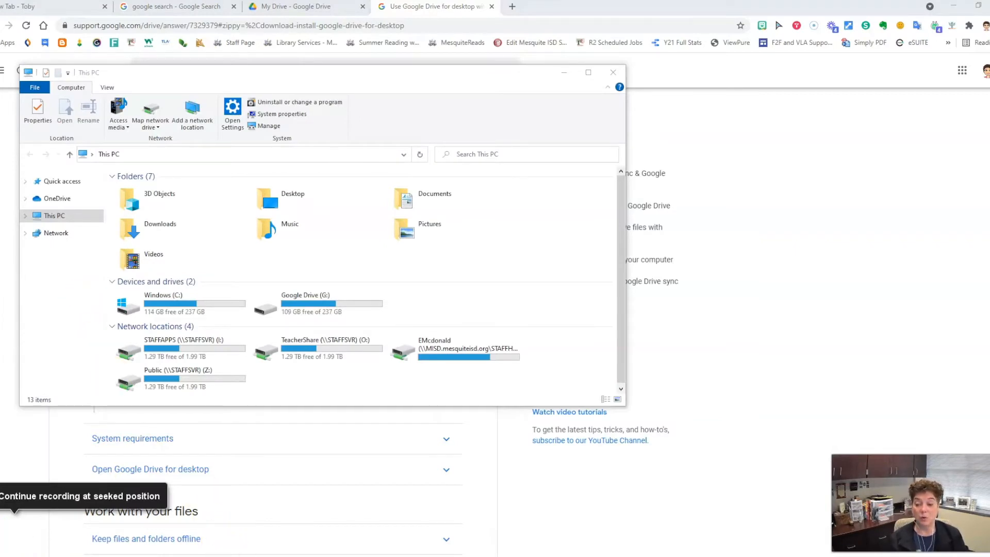
mouse_move(256, 517)
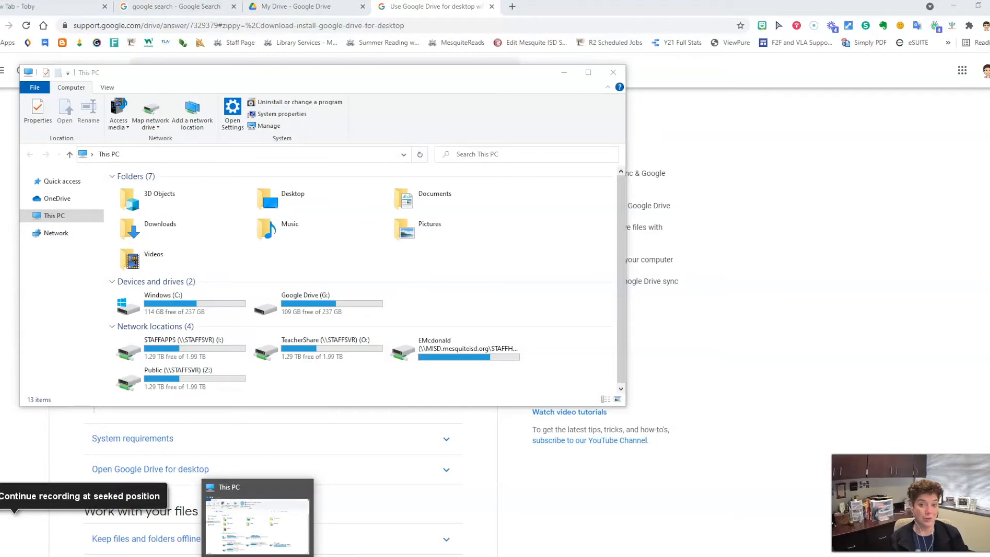
mouse_move(53, 261)
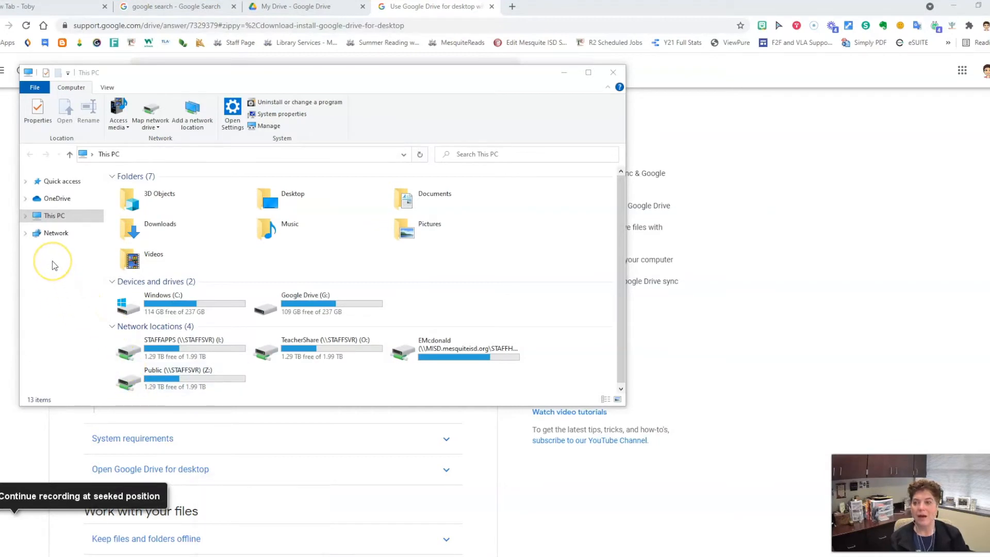
mouse_move(116, 321)
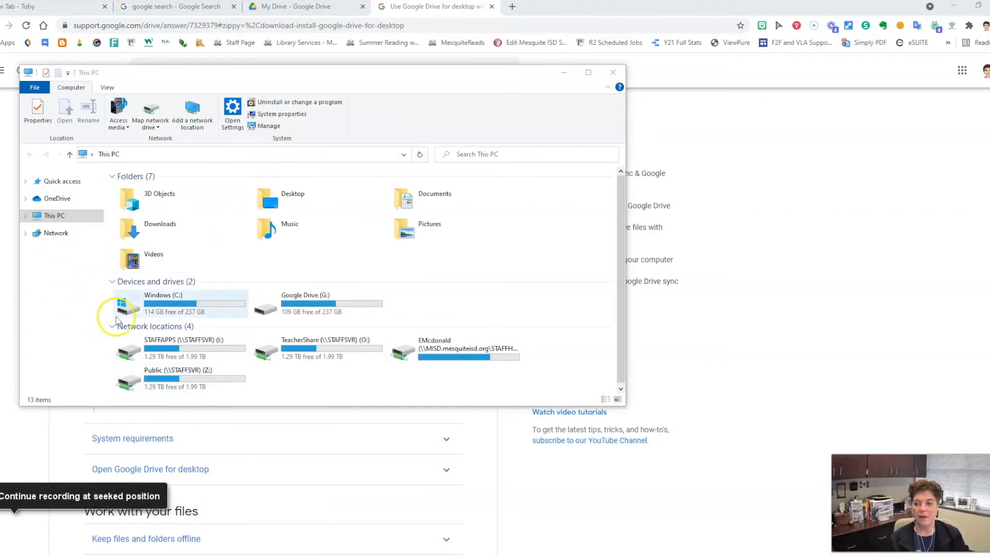
Step: Browse into Google Drive (G:) and then the My Drive folder from This PC
click(315, 303)
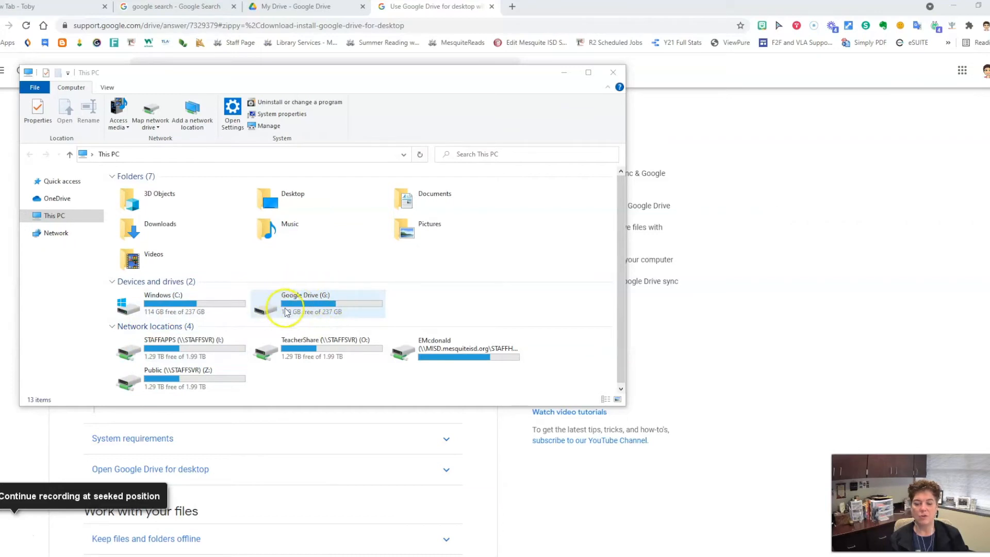
click(316, 306)
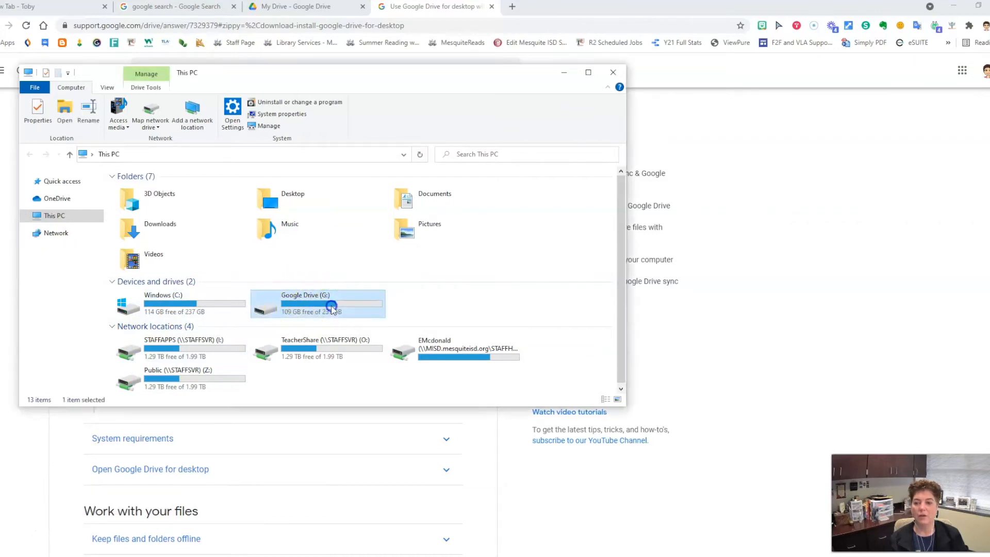
double_click(315, 303)
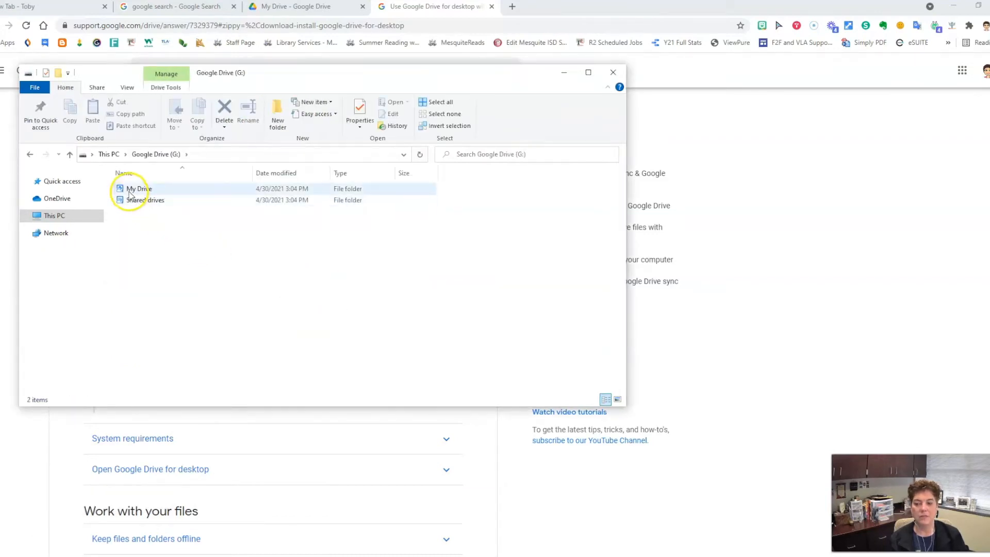
click(144, 199)
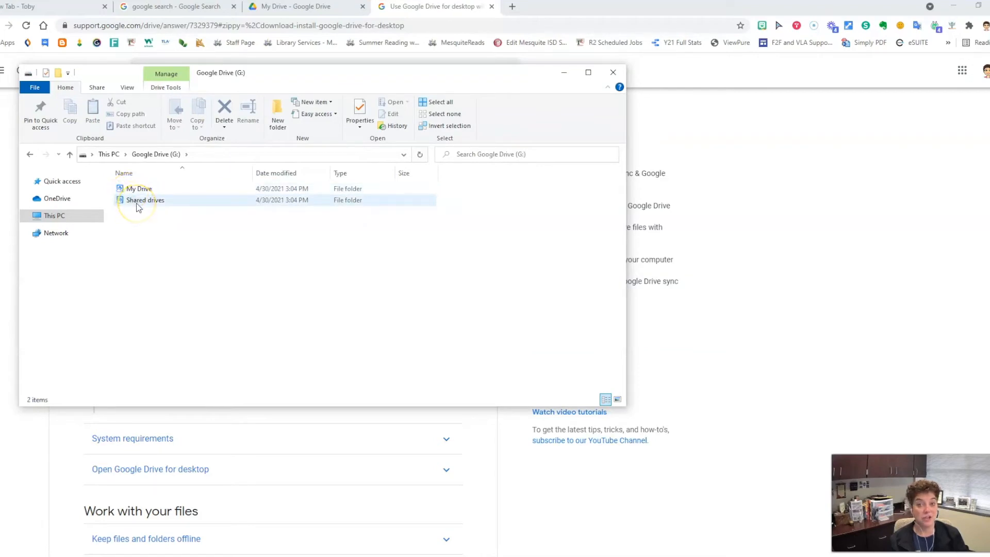
double_click(139, 188)
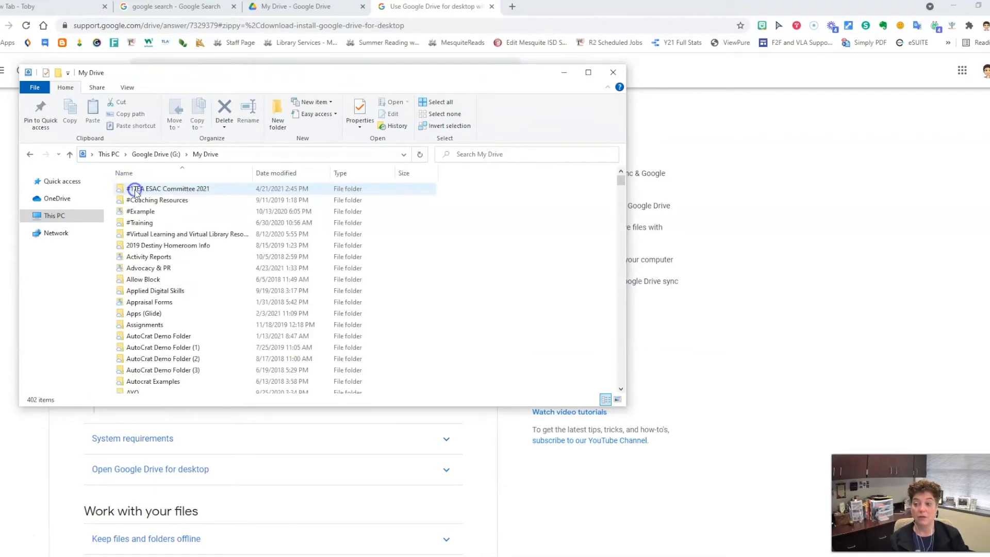
Step: Enter #Coaching Resources and open the Friendly Feedback Google Doc
click(140, 222)
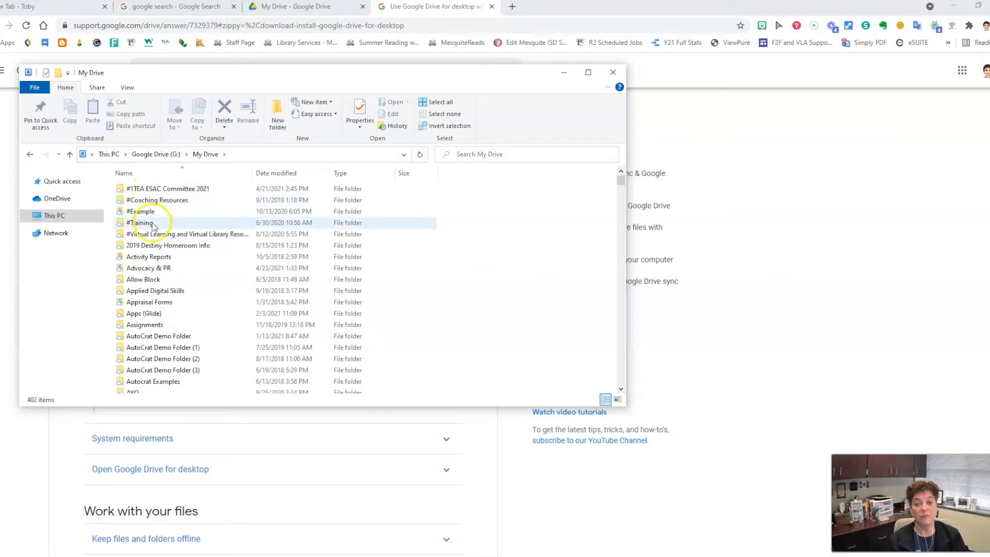
double_click(156, 199)
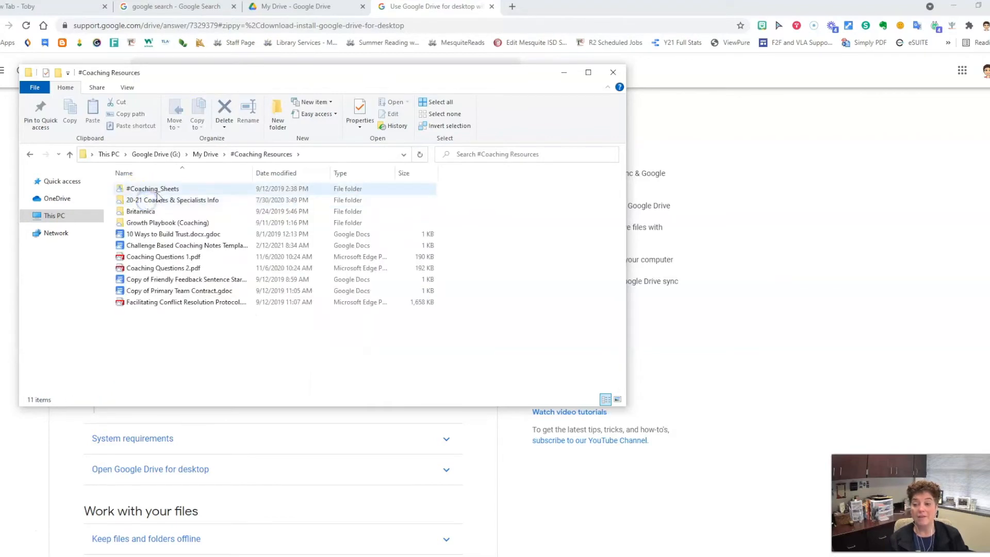
click(186, 280)
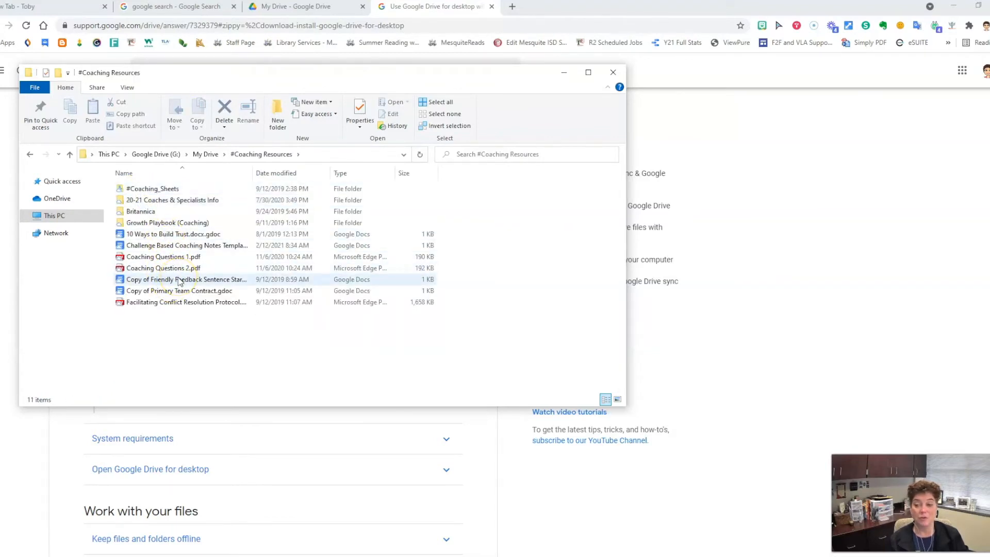
click(186, 279)
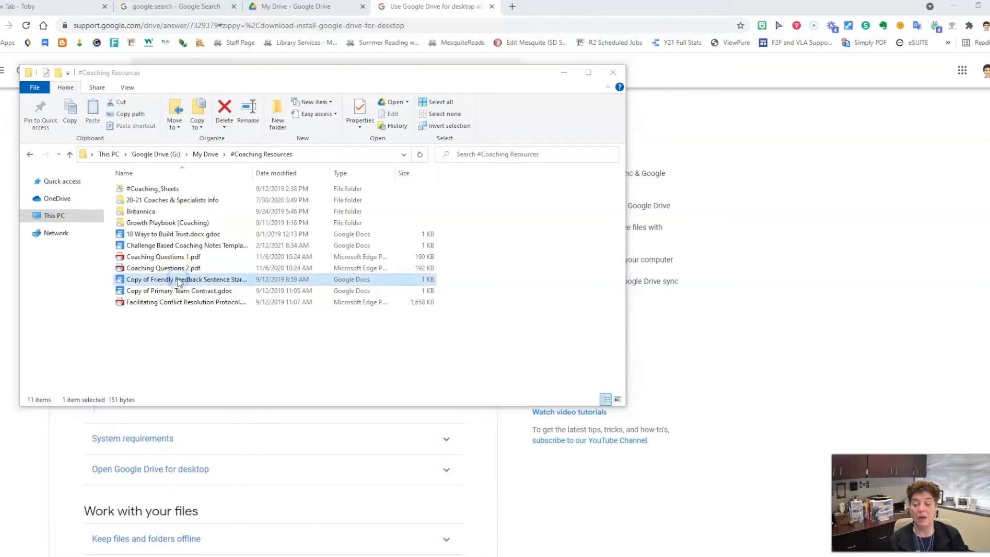
double_click(186, 279)
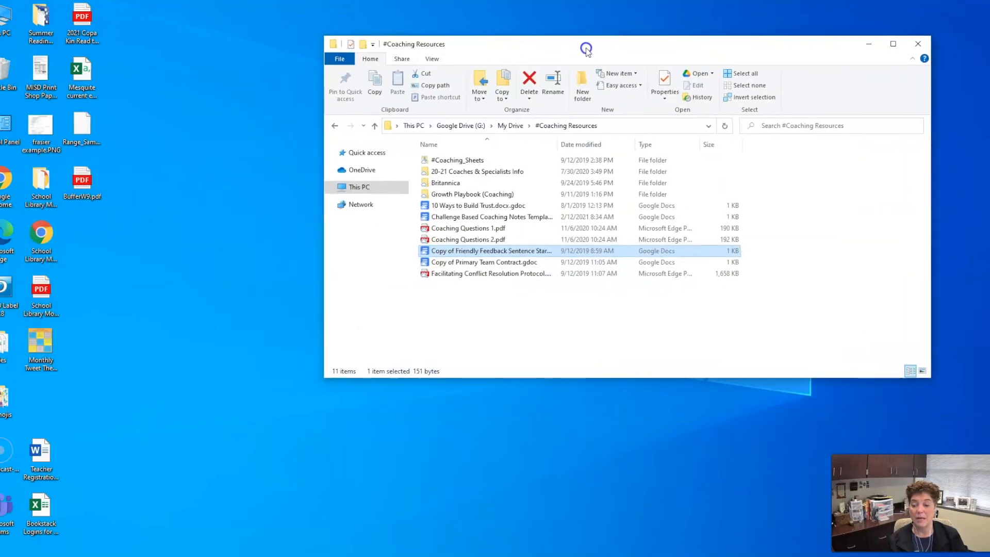
mouse_move(137, 178)
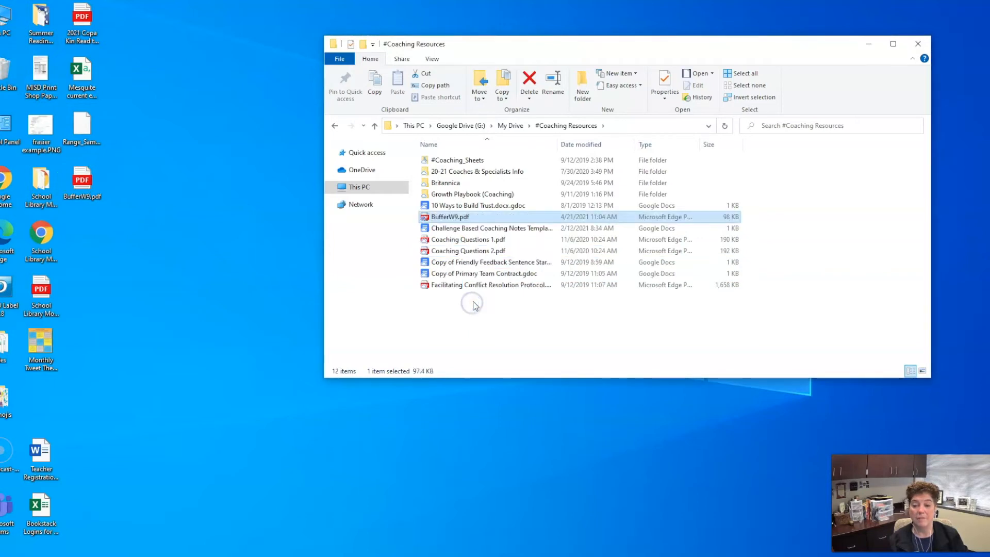
mouse_move(244, 245)
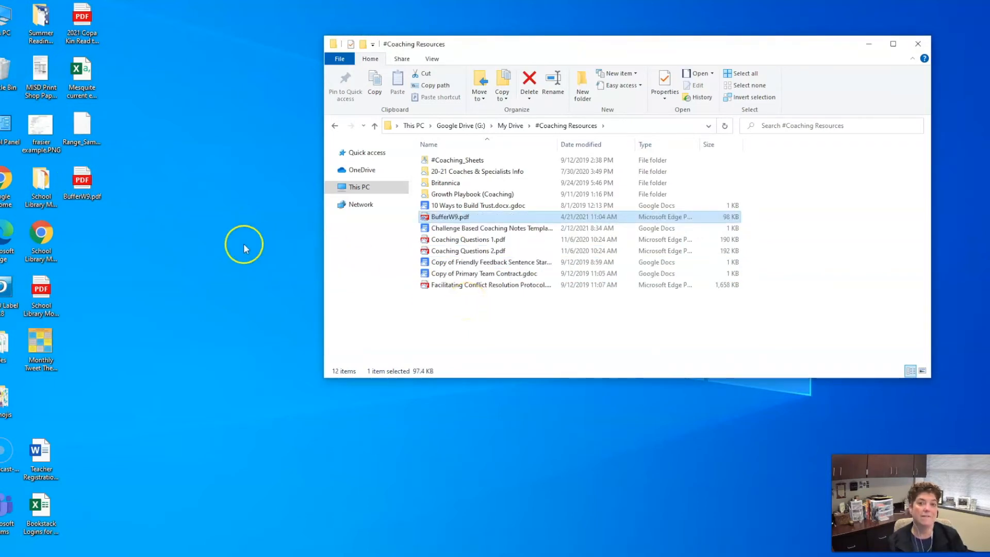
mouse_move(626, 207)
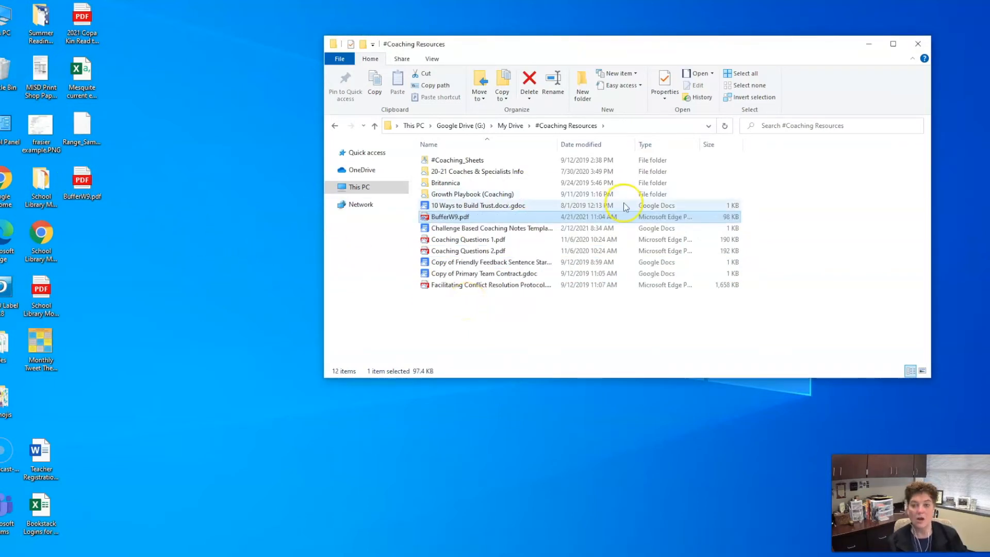
mouse_move(756, 218)
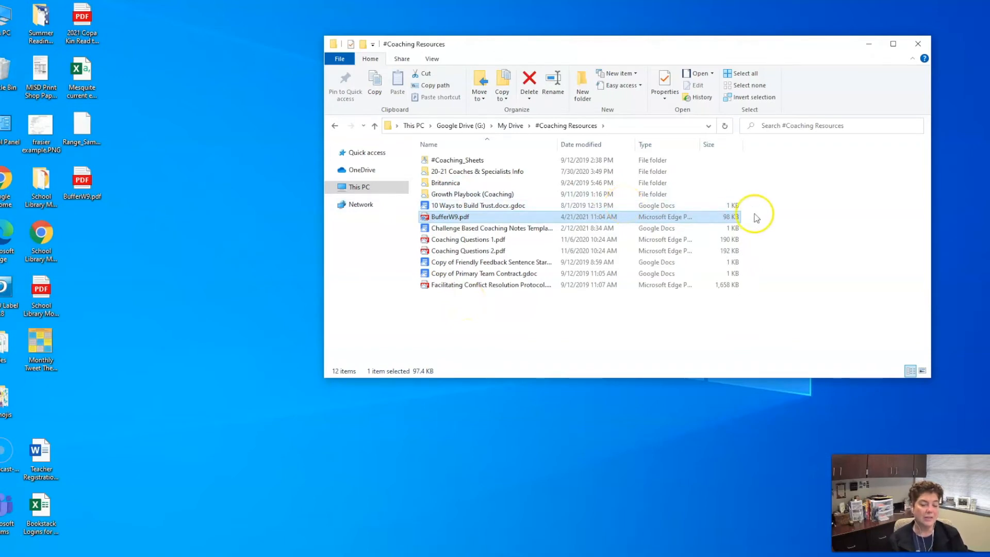
mouse_move(795, 212)
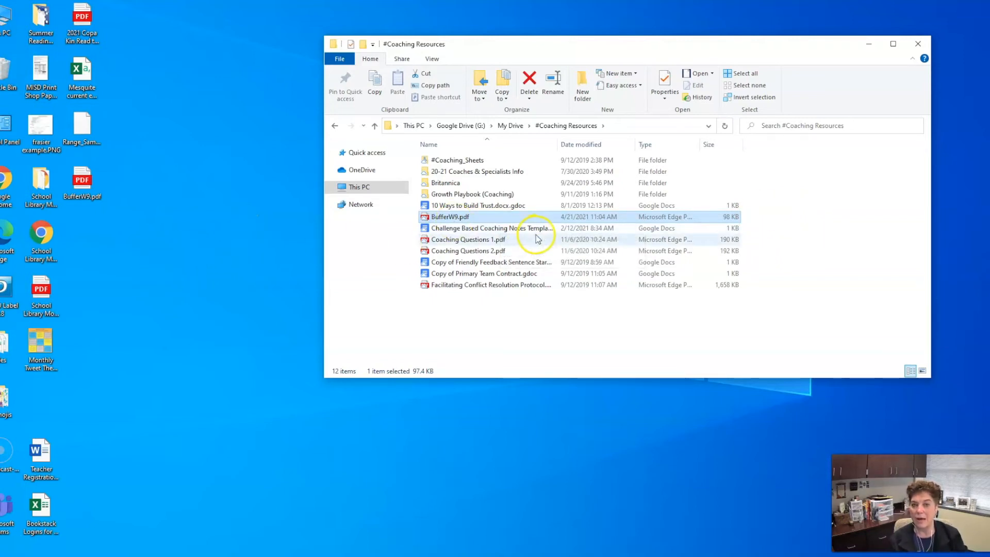
mouse_move(787, 234)
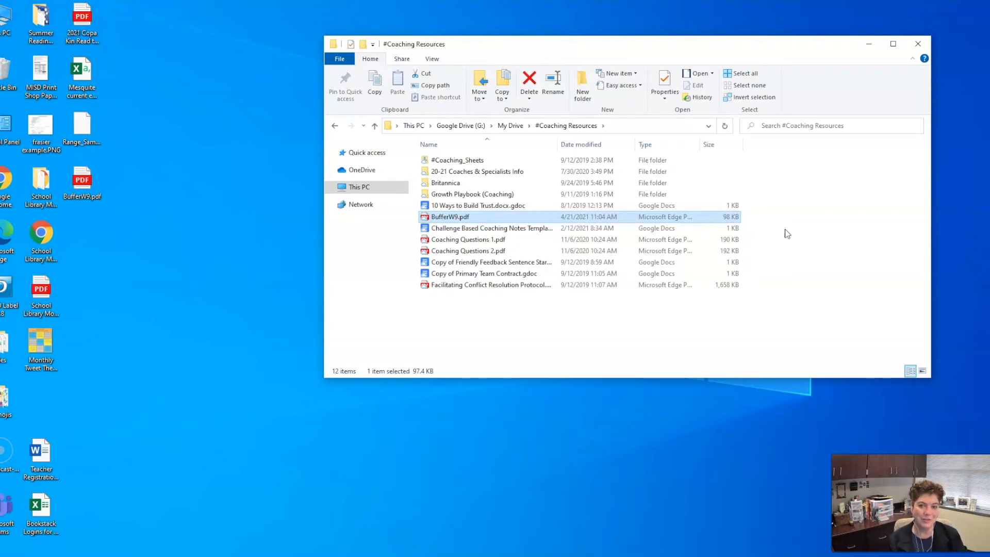
mouse_move(365, 158)
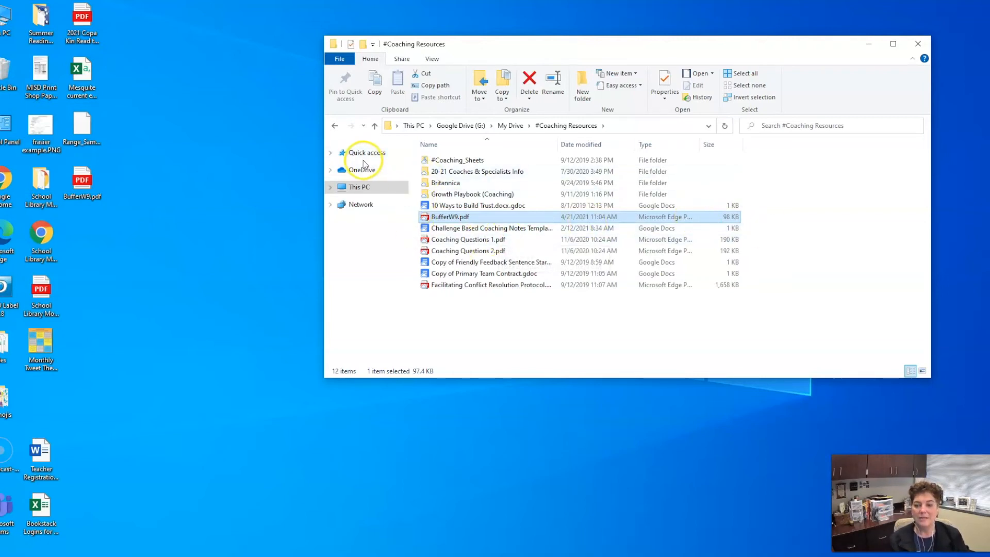
Step: Return File Explorer to the This PC drives overview
click(358, 186)
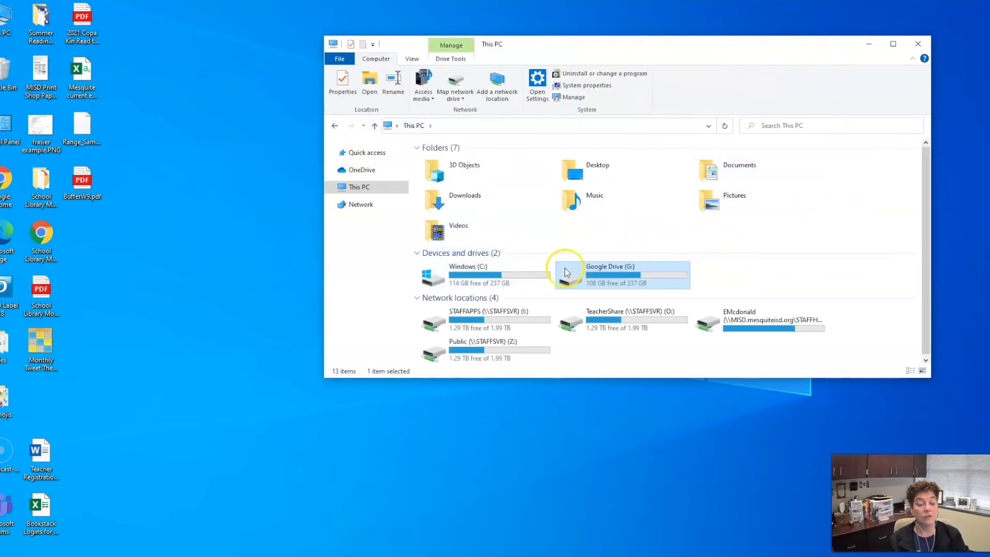
mouse_move(782, 270)
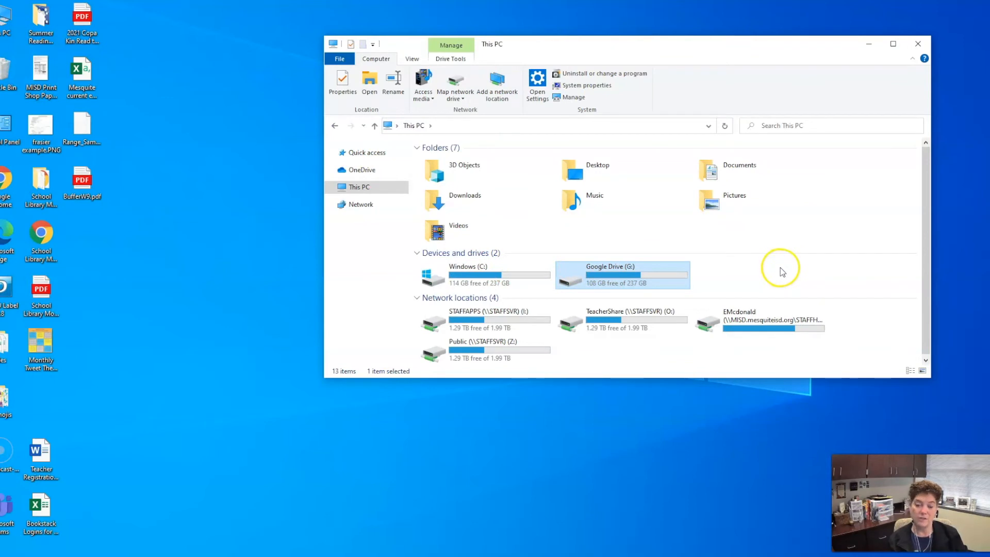
mouse_move(616, 273)
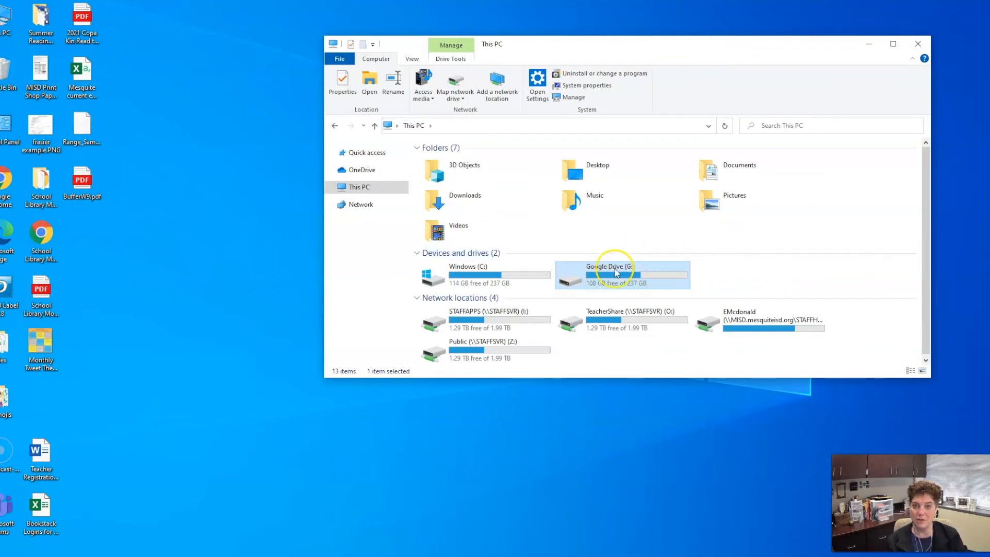
mouse_move(883, 139)
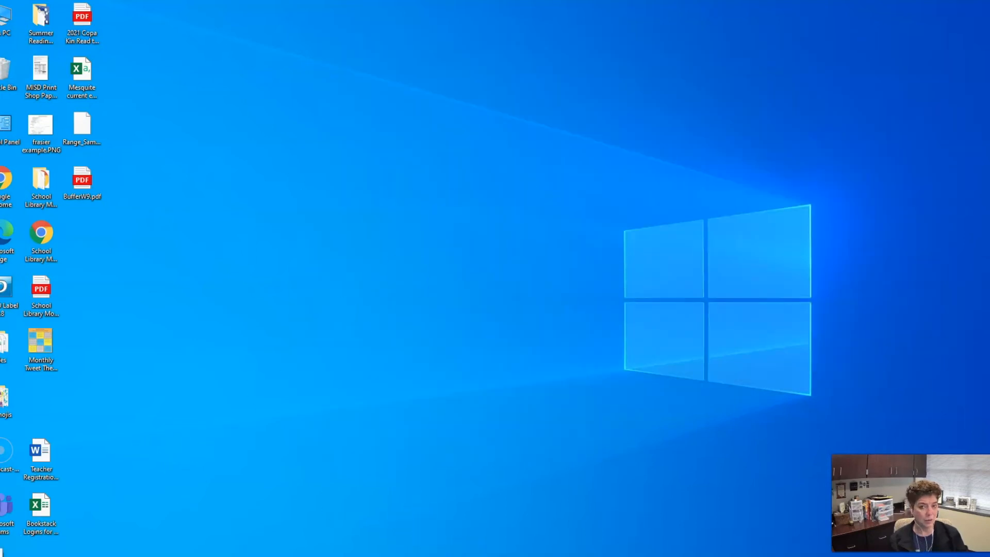
Step: Launch Google Drive for desktop from the Start menu app list under G
click(5, 550)
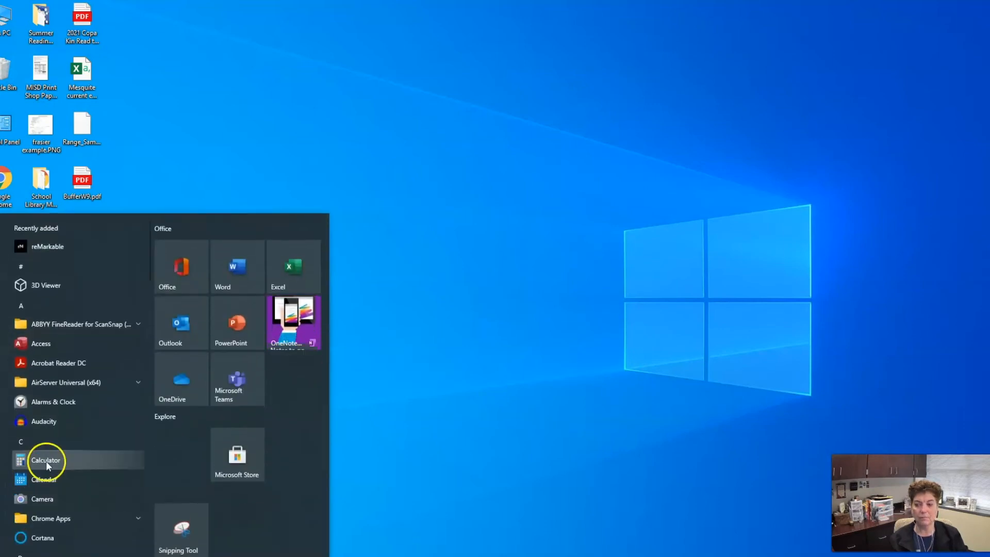
mouse_move(75, 382)
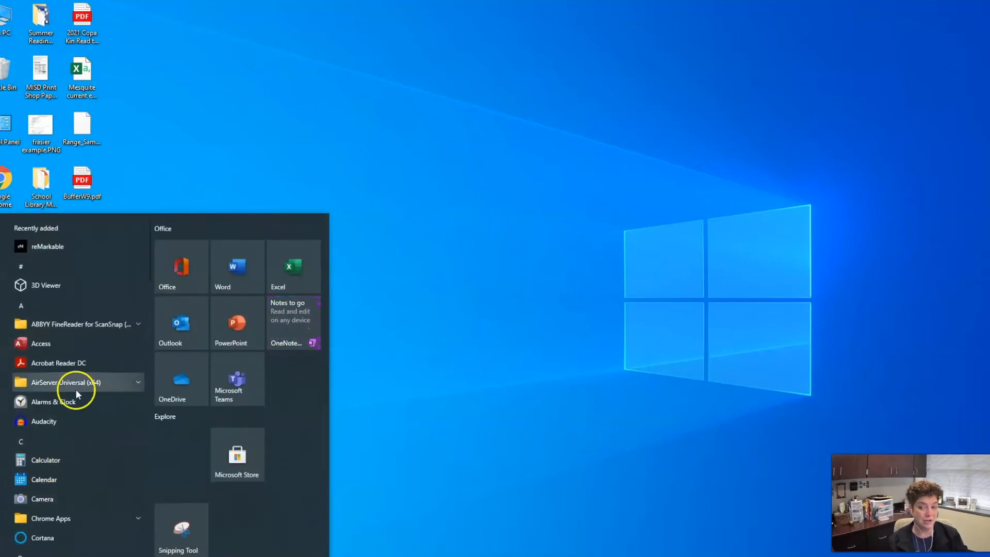
scroll(down, 3)
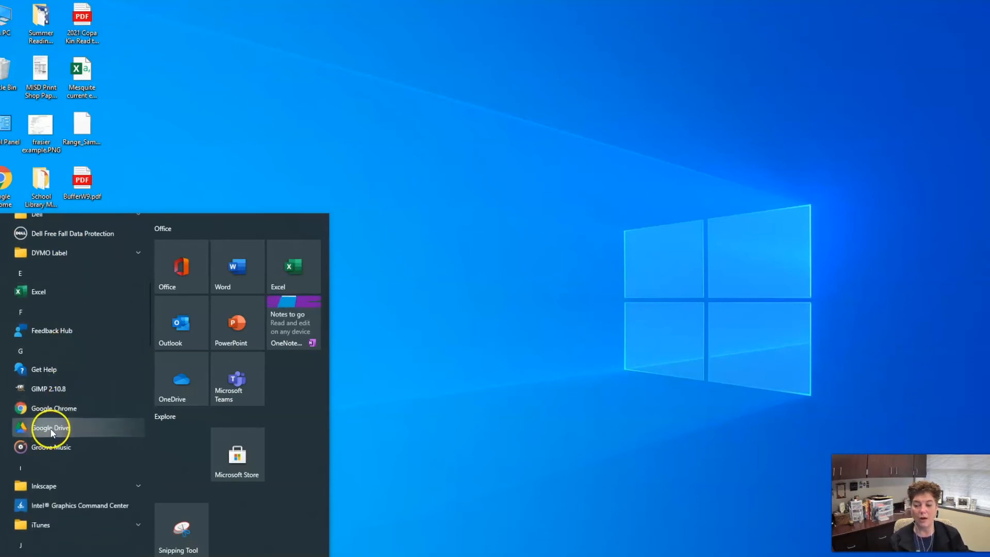
click(49, 427)
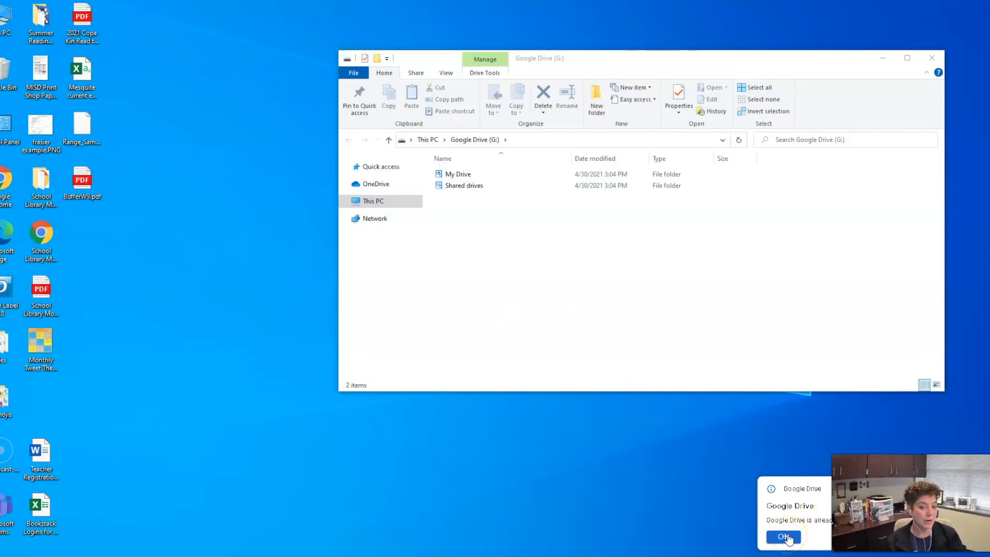
Step: Dismiss the Drive notification and browse This PC into Google Drive (G:) > My Drive
click(783, 536)
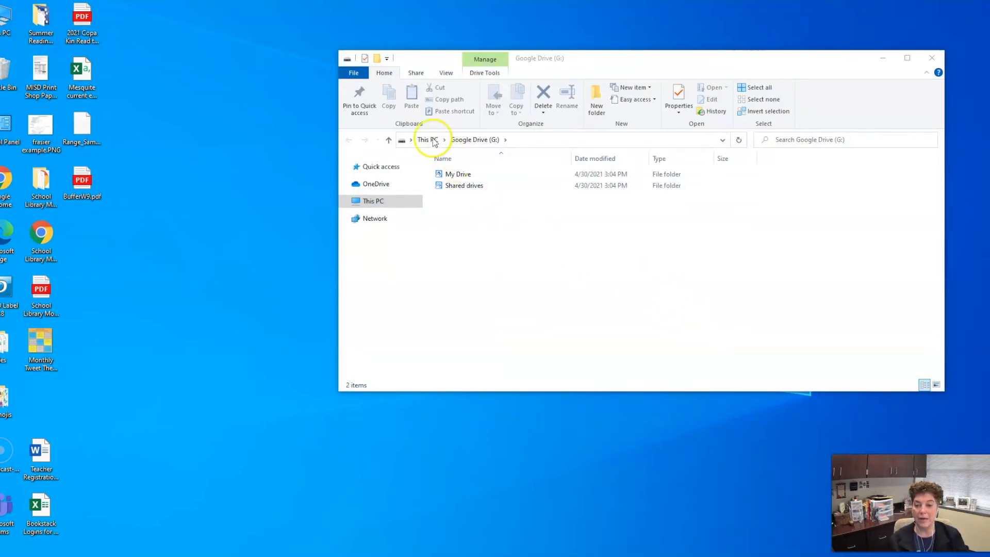
click(427, 139)
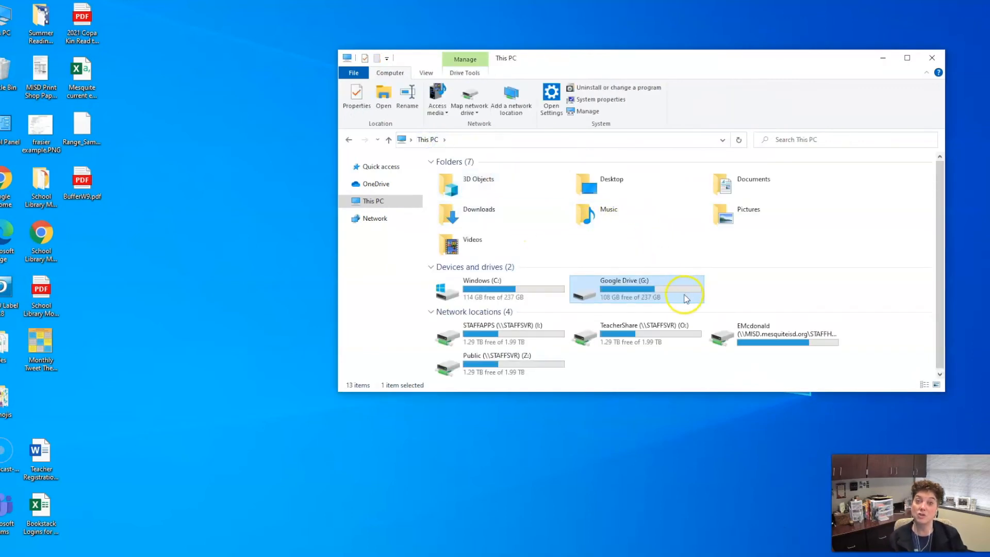
mouse_move(736, 299)
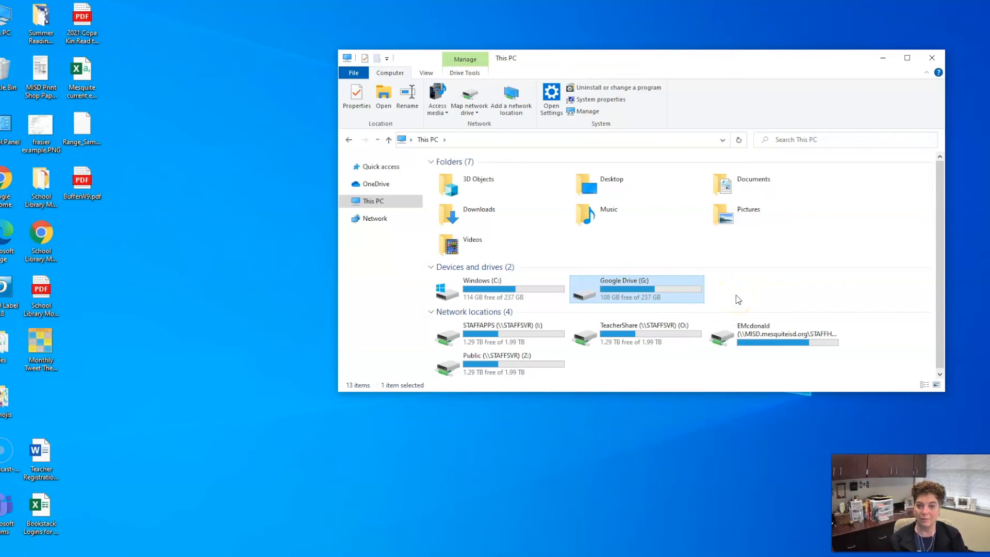
mouse_move(9, 535)
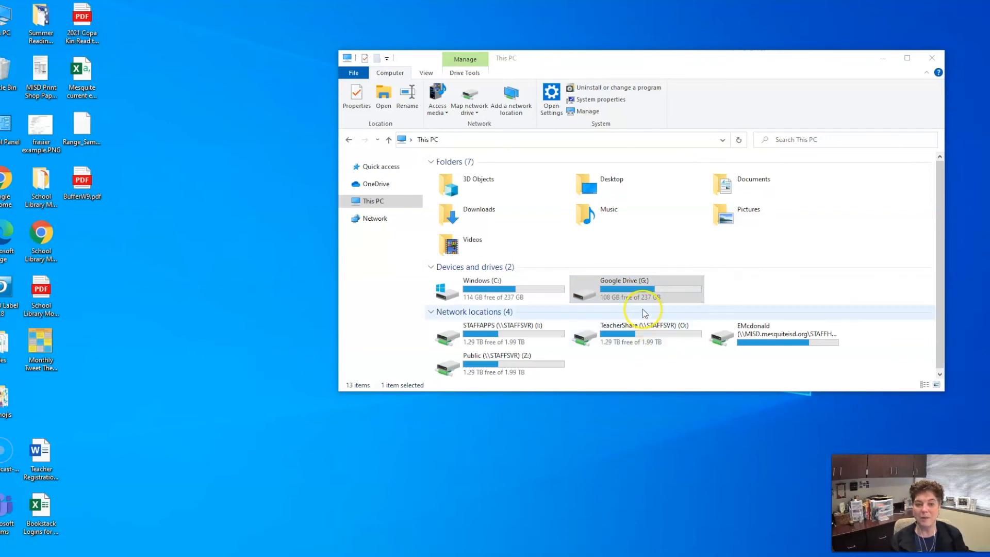
double_click(636, 289)
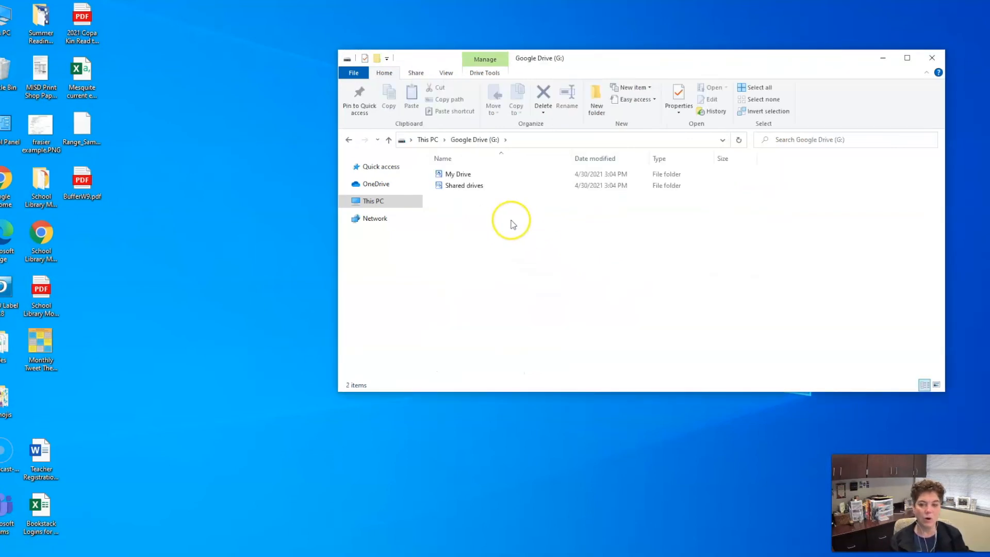
double_click(458, 173)
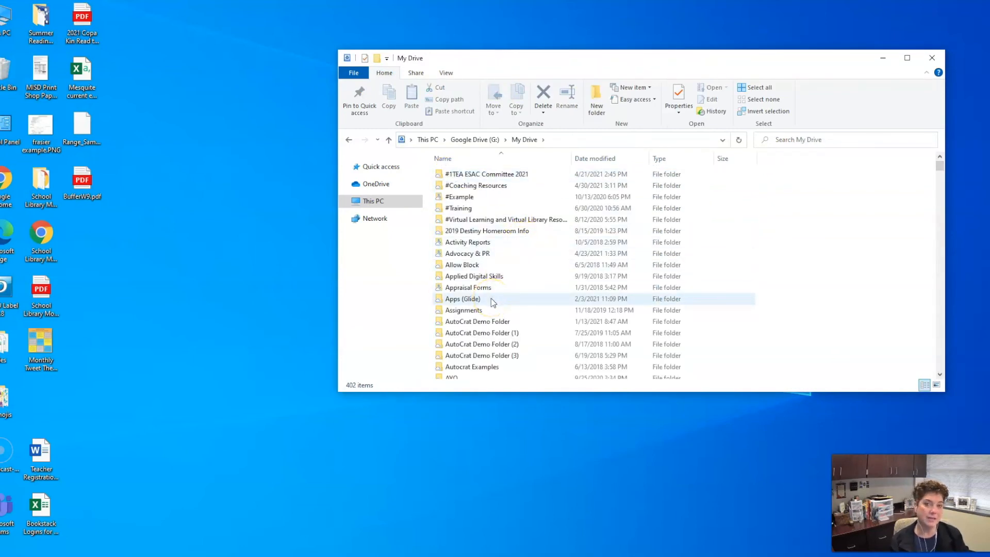
mouse_move(493, 299)
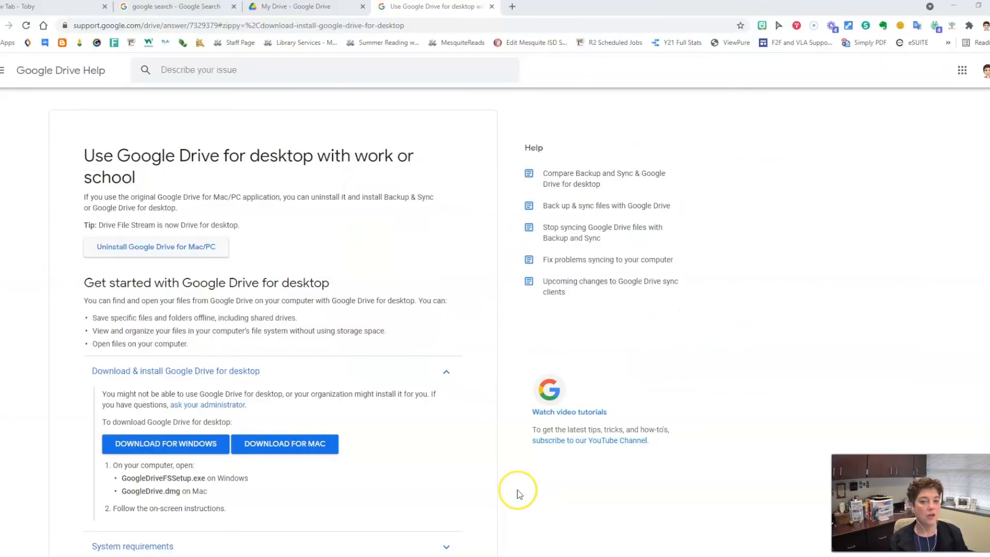
mouse_move(519, 494)
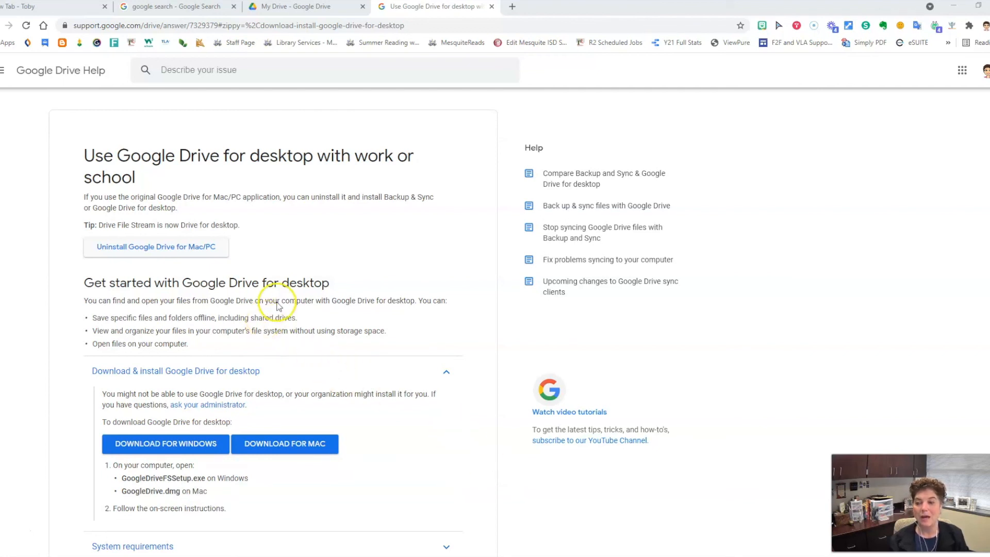
mouse_move(438, 263)
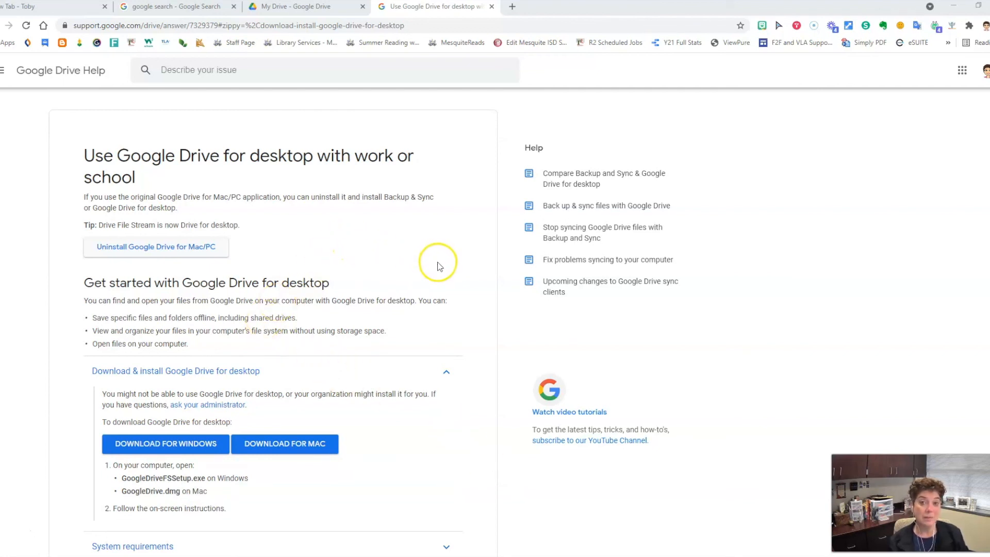
mouse_move(62, 145)
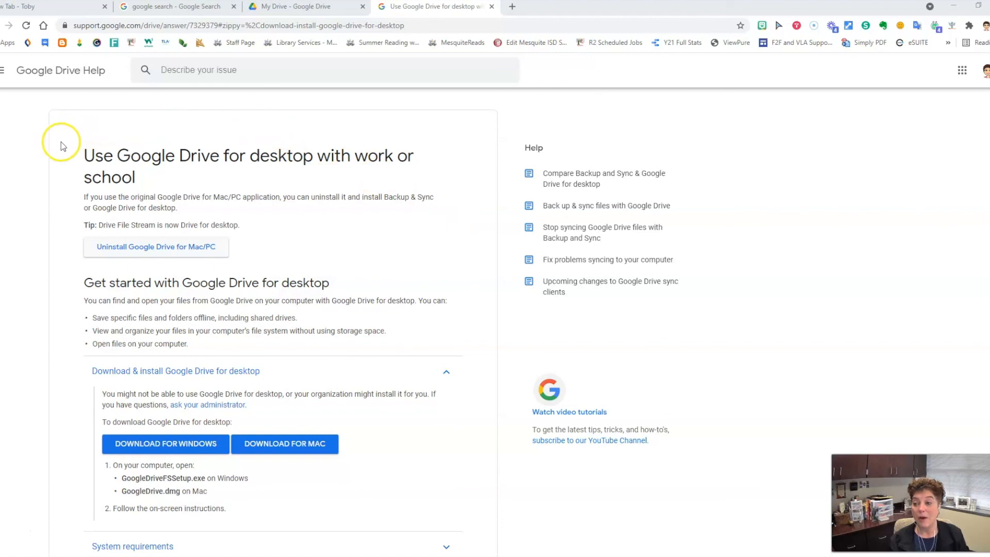
Step: Scroll the Drive for desktop help article down to its settings sections and feedback prompt
scroll(down, 3)
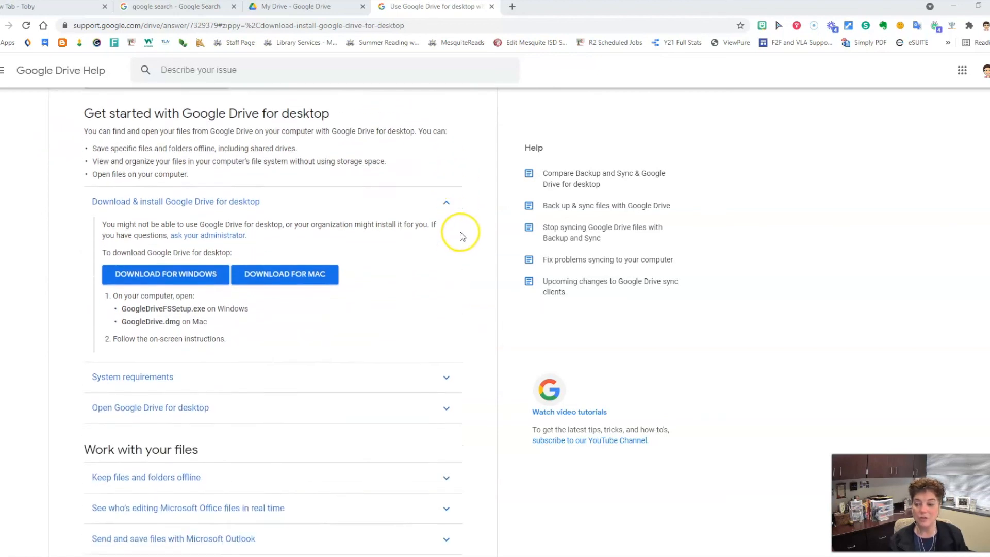
scroll(down, 3)
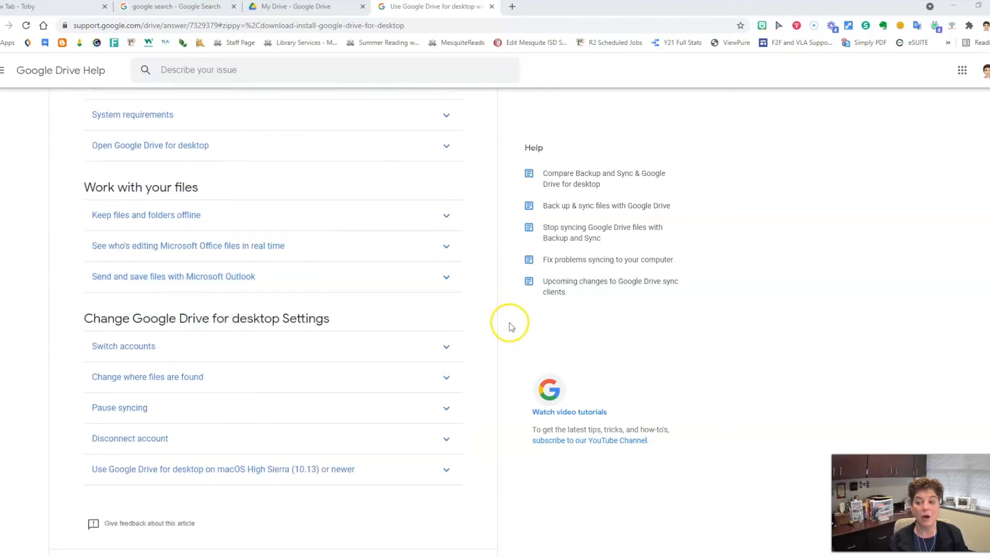
scroll(down, 3)
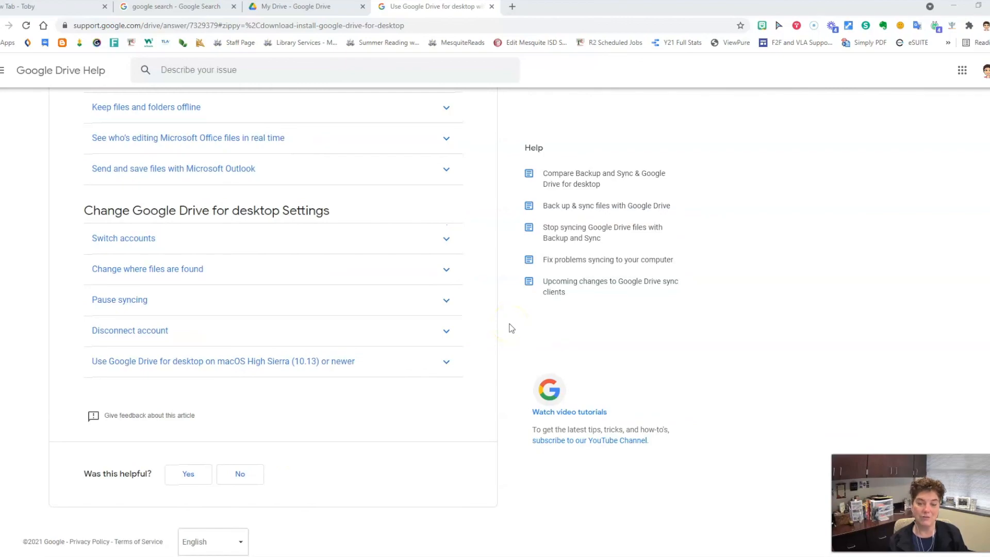
mouse_move(506, 333)
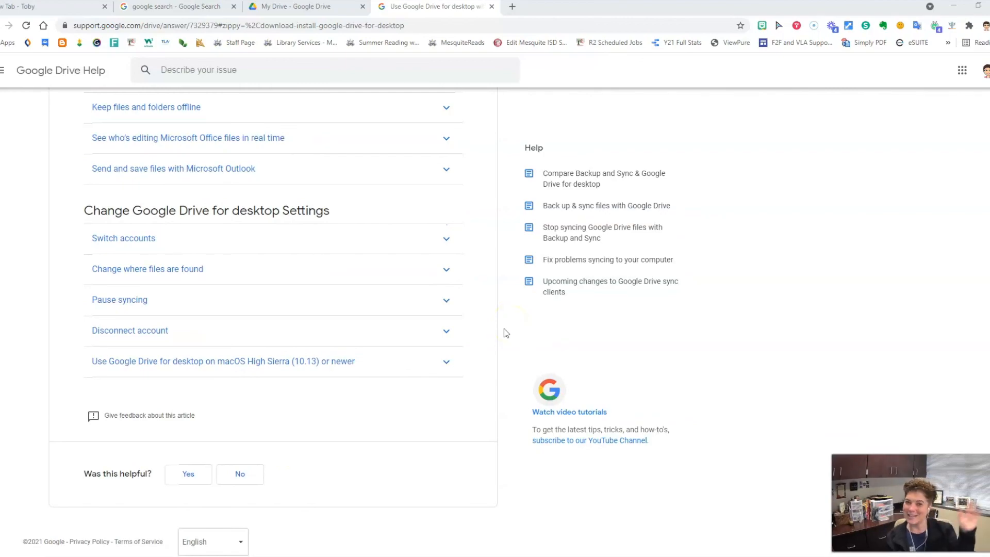